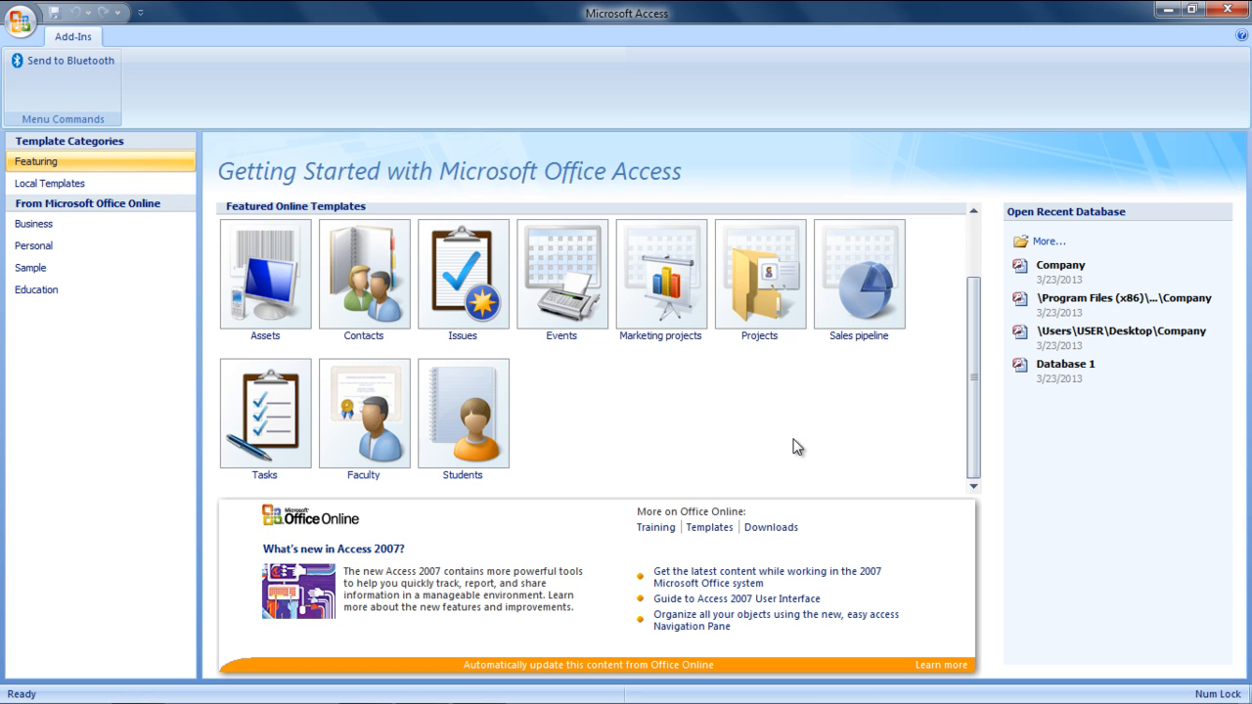
{"action": "mouse_move", "coordinate": [834, 409]}
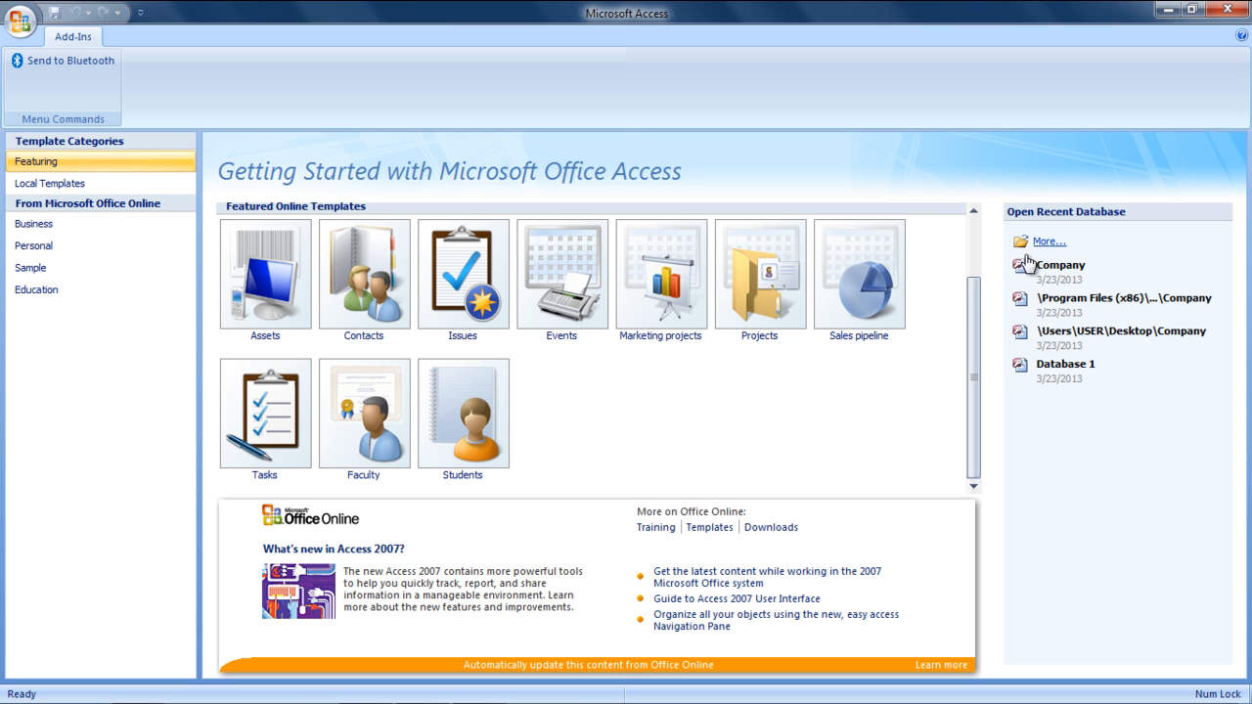
Open the recent Company database and attempt Make ACCDE to the desktop, hitting the disabled-content error.
{"action": "left_click", "coordinate": [1056, 264]}
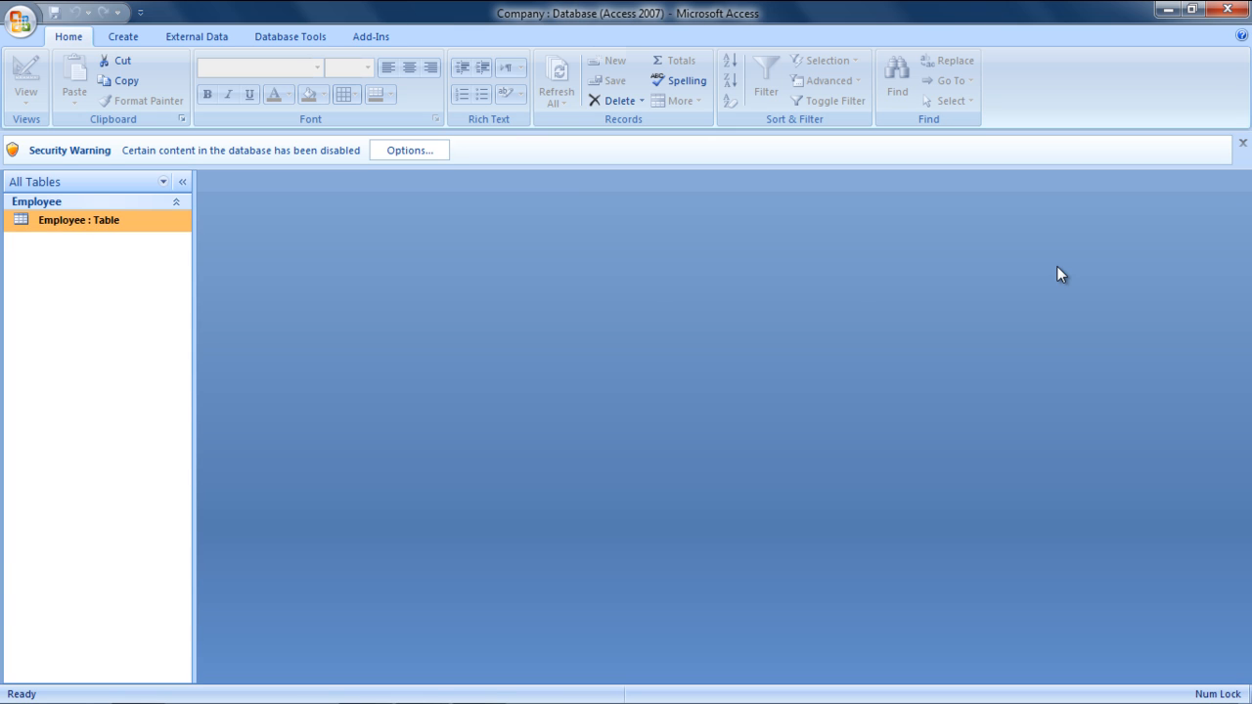
{"action": "double_click", "coordinate": [78, 219]}
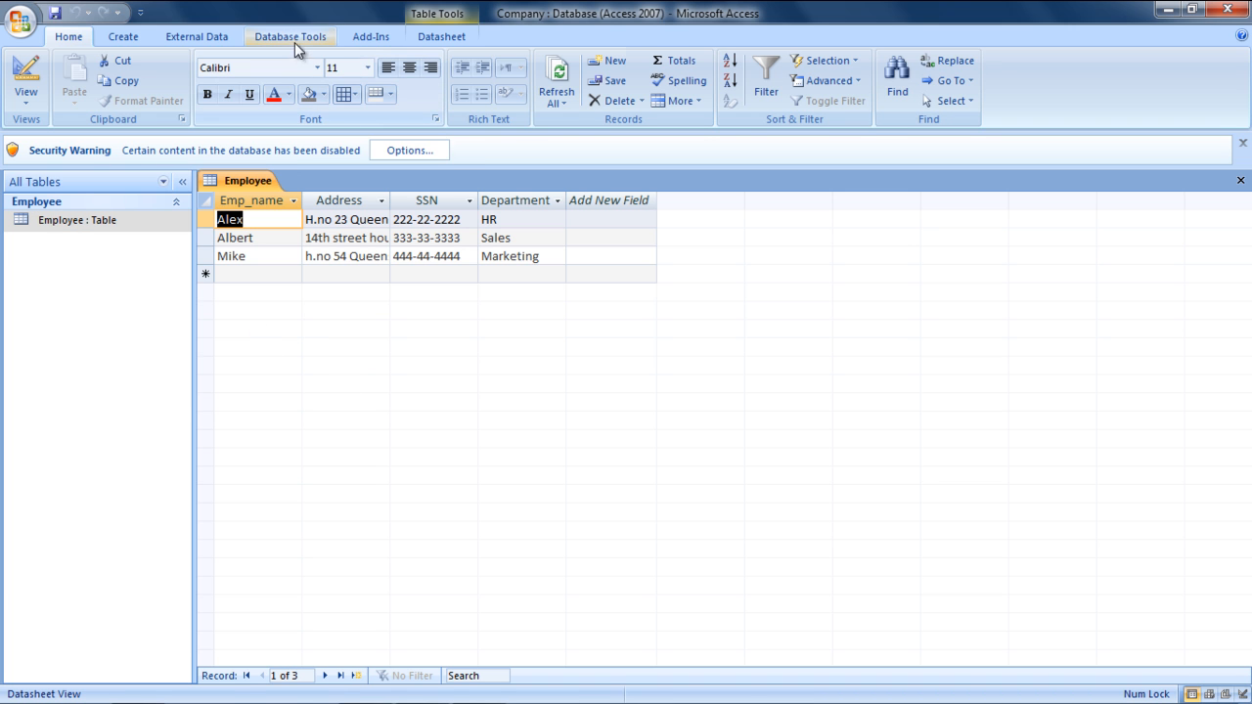
{"action": "left_click", "coordinate": [289, 35]}
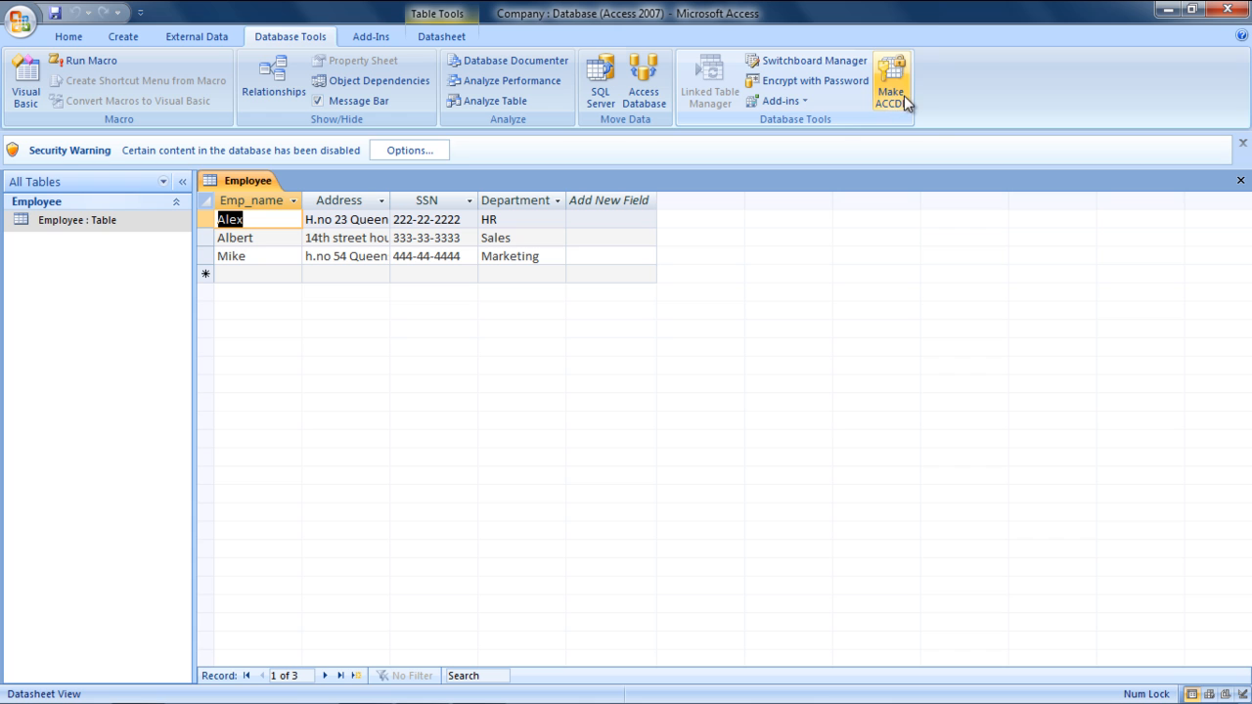
{"action": "left_click", "coordinate": [890, 82]}
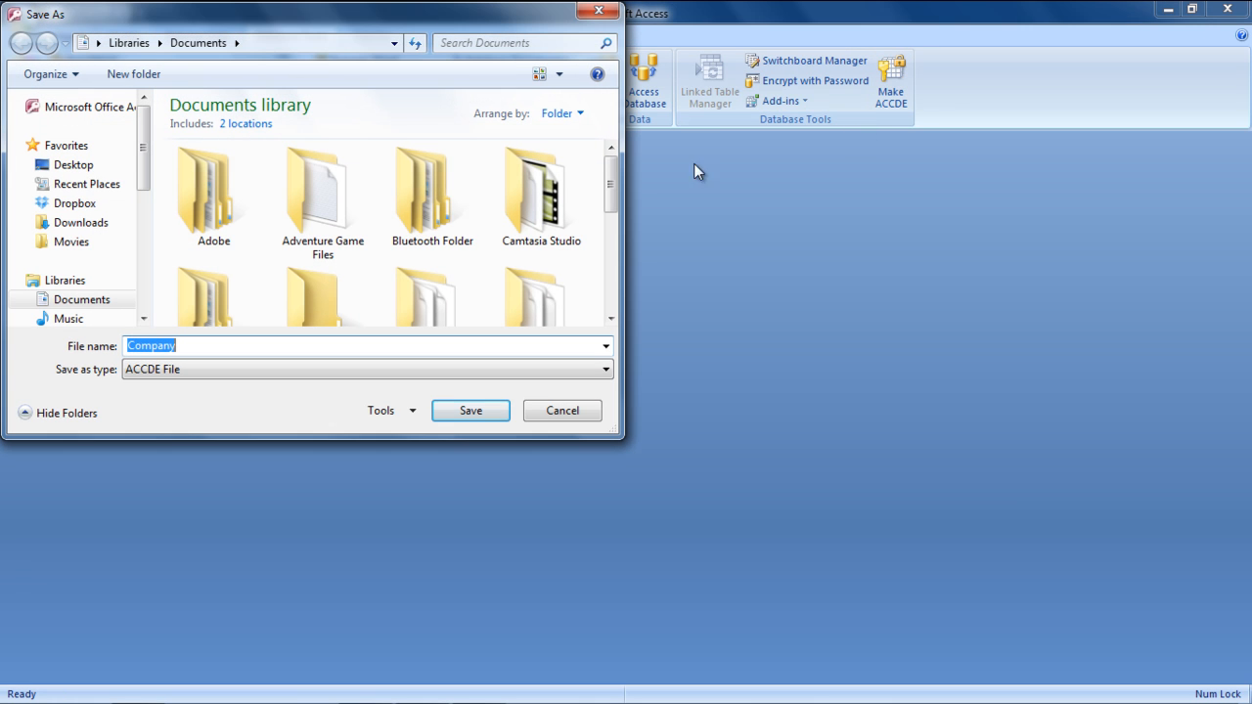
{"action": "left_click", "coordinate": [74, 164]}
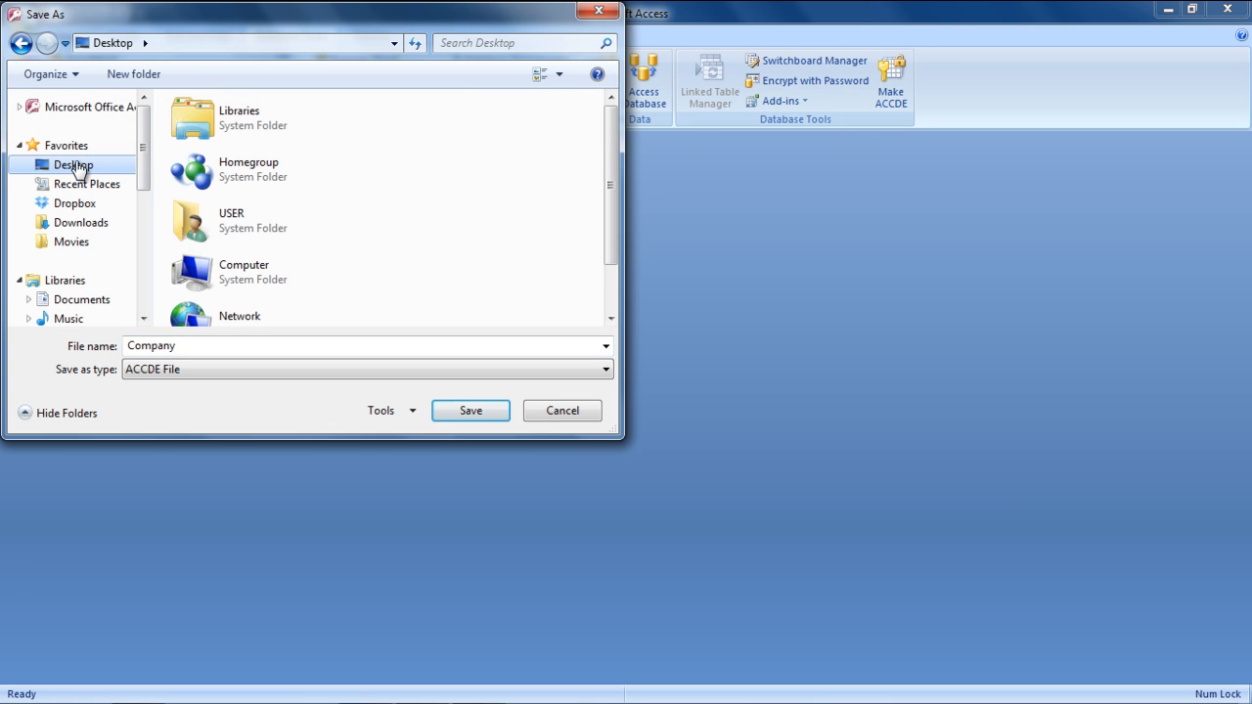
{"action": "left_click", "coordinate": [470, 411]}
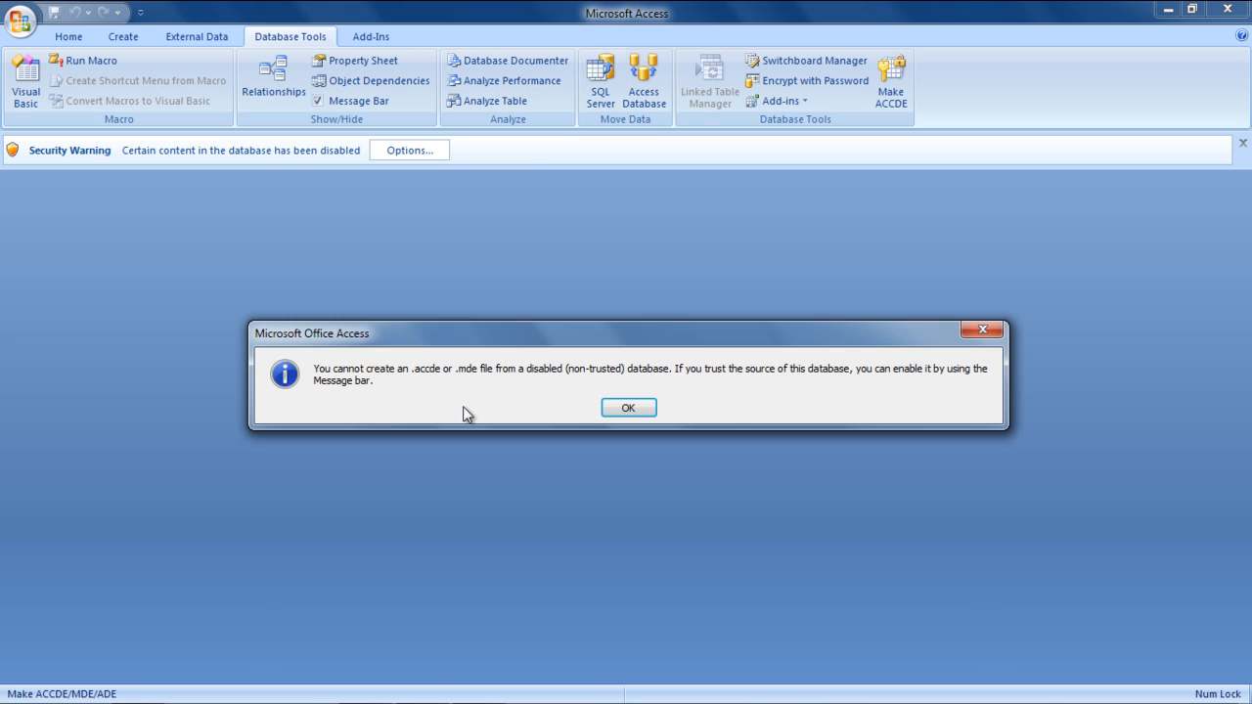
{"action": "mouse_move", "coordinate": [497, 362]}
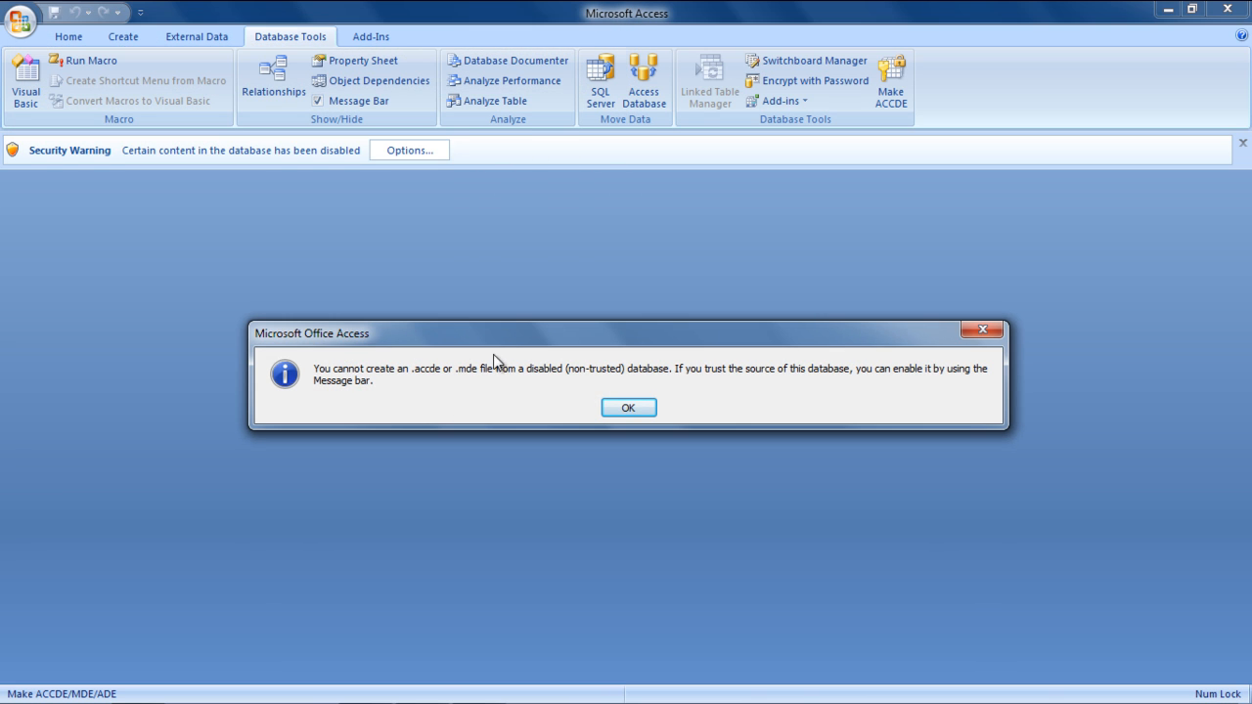
{"action": "mouse_move", "coordinate": [614, 375]}
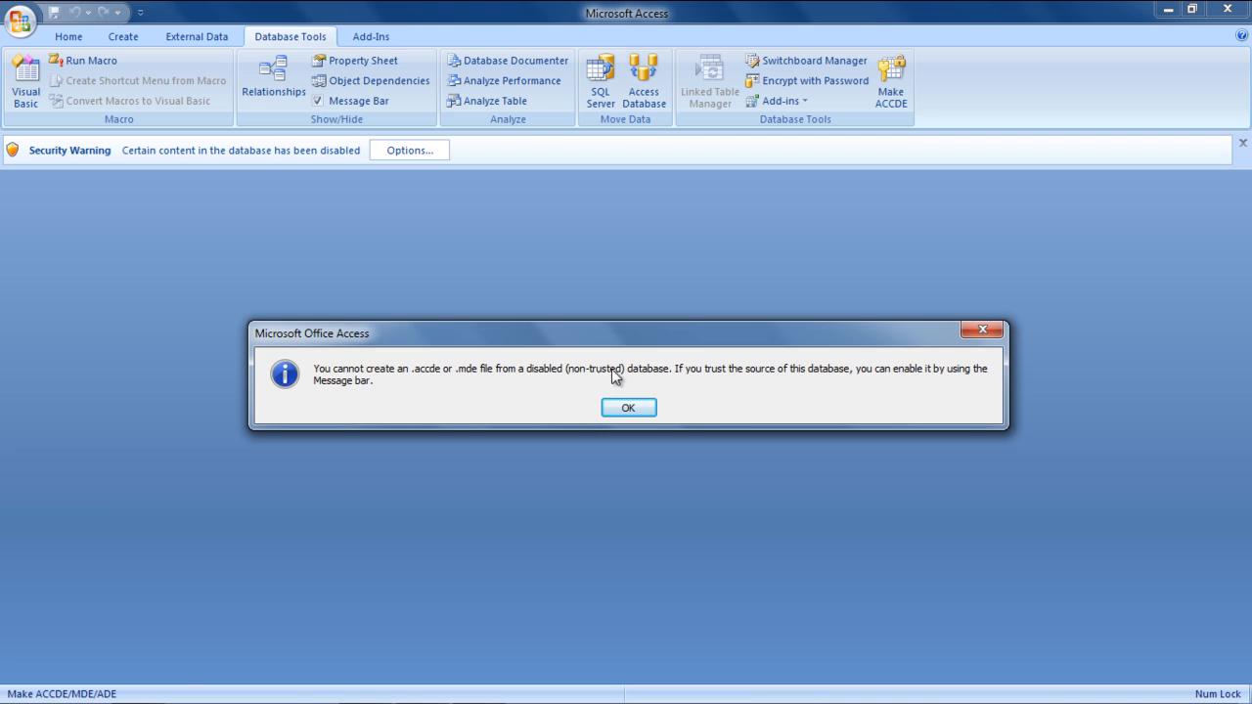
Enable the database's disabled content through the security warning's Options dialog.
{"action": "left_click", "coordinate": [628, 408]}
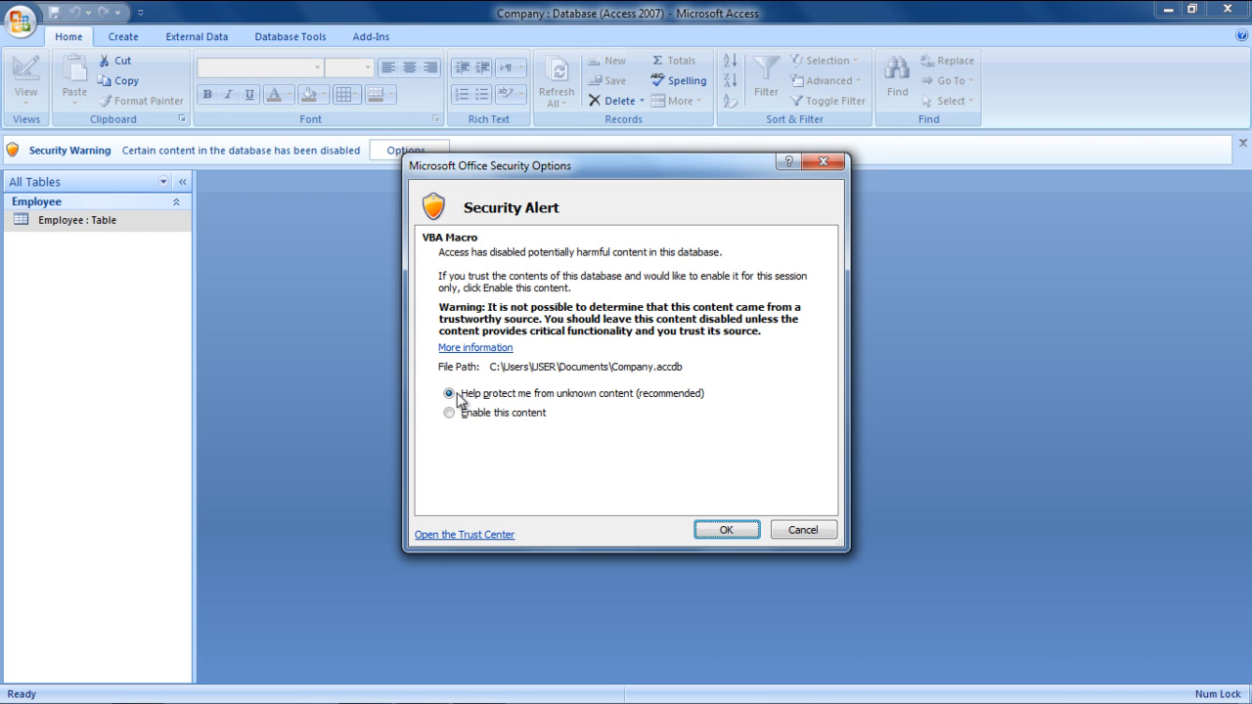
{"action": "left_click", "coordinate": [450, 411]}
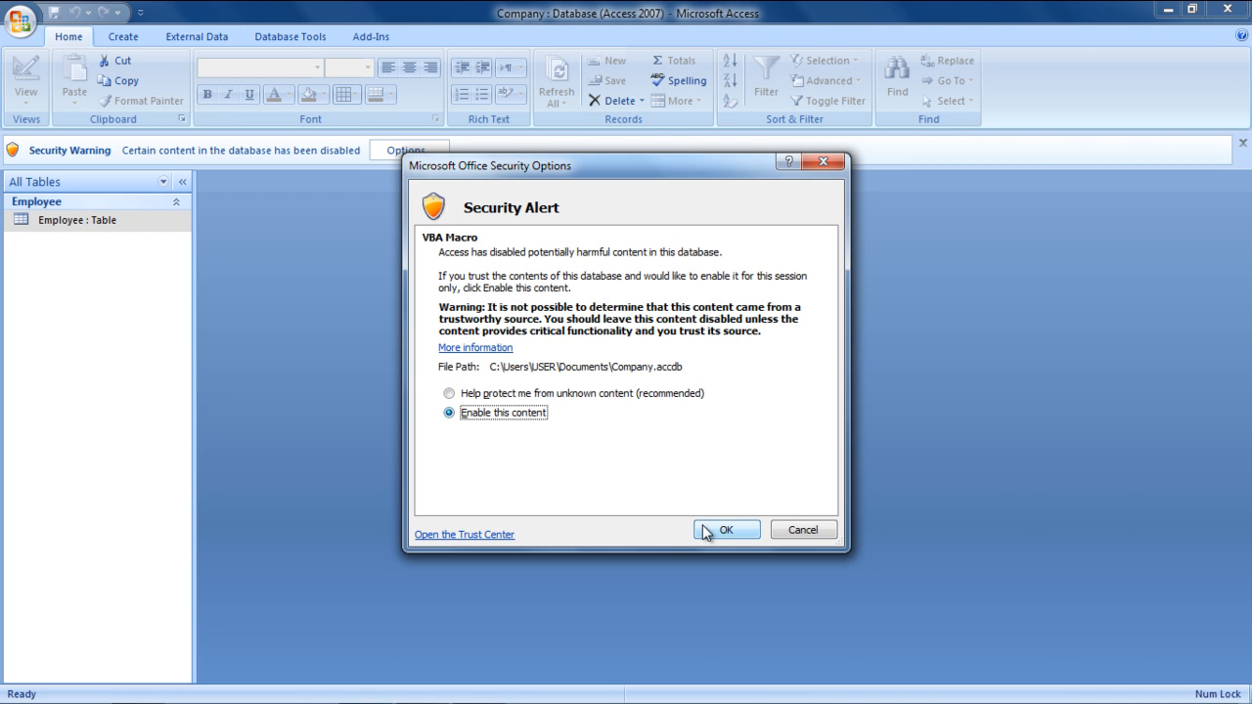
{"action": "left_click", "coordinate": [726, 528]}
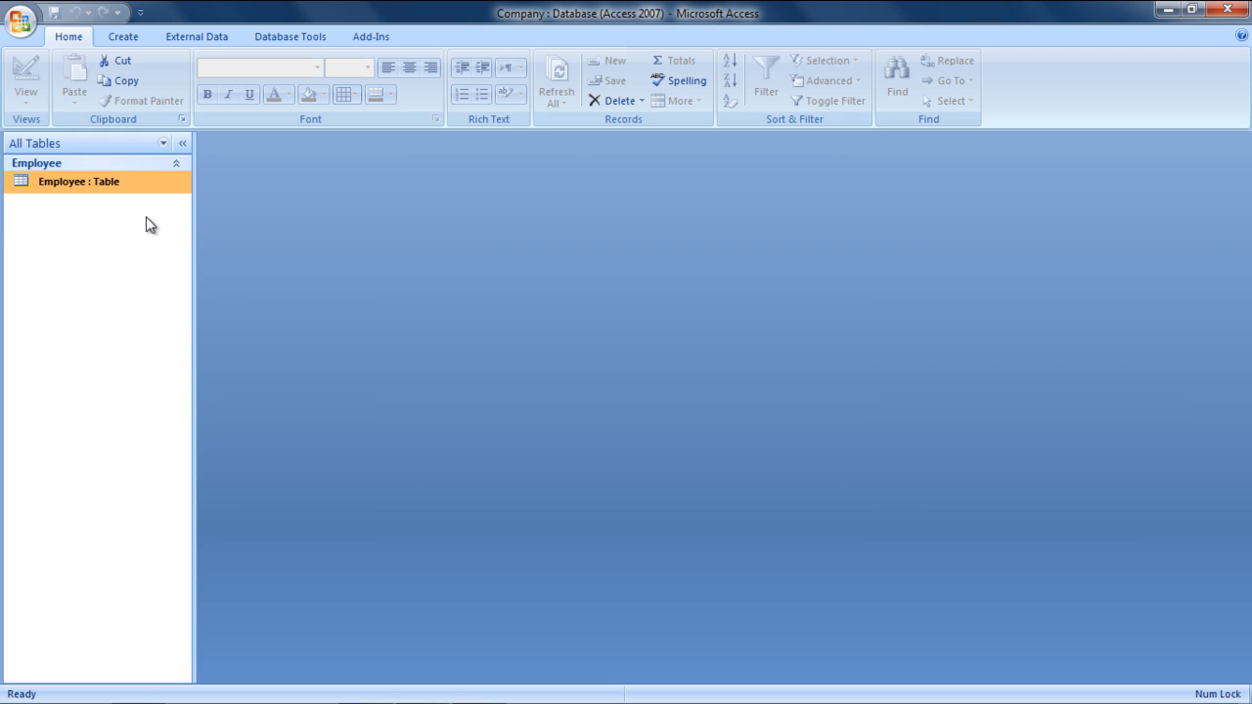
Compile the Company database with Make ACCDE, saving Company.accde to the desktop.
{"action": "double_click", "coordinate": [78, 180]}
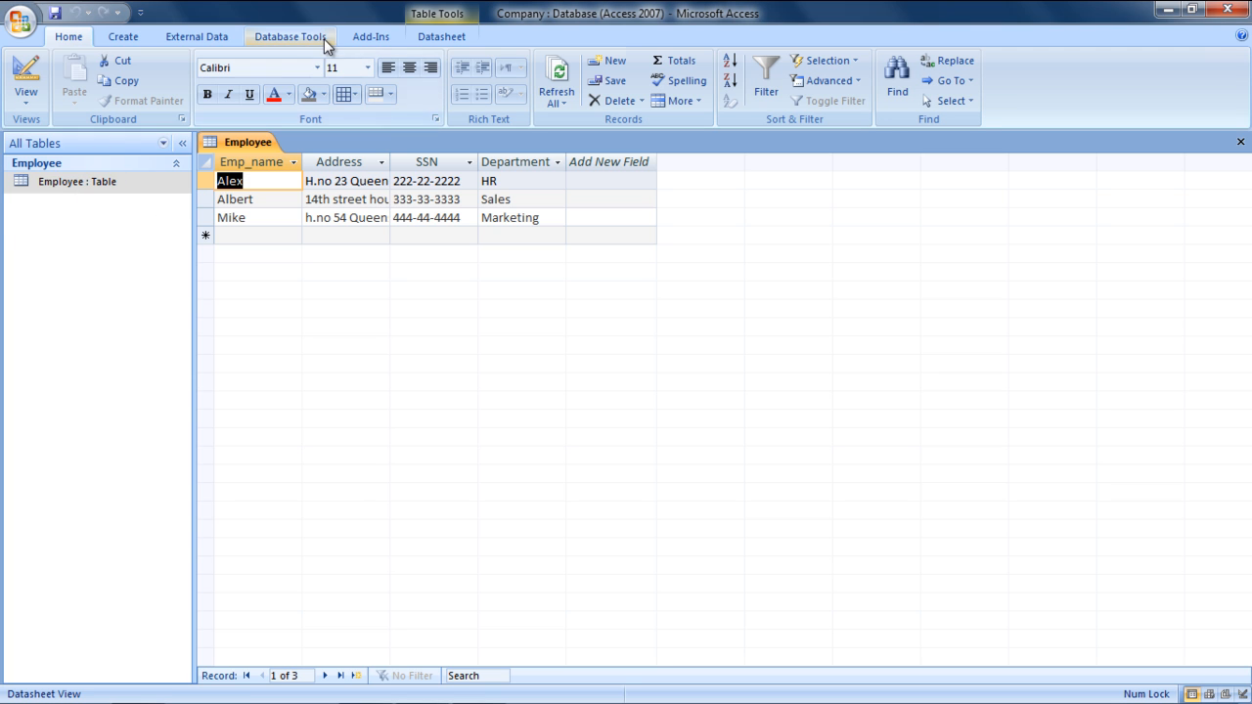
{"action": "left_click", "coordinate": [290, 35]}
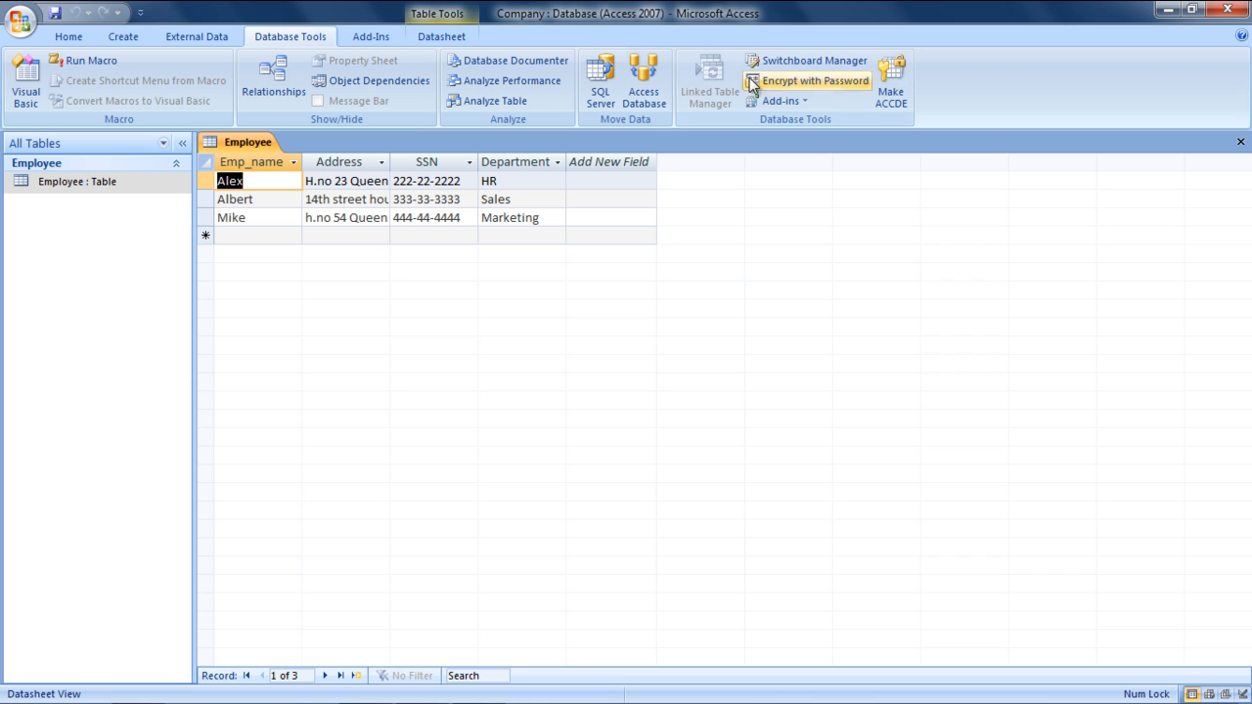
{"action": "left_click", "coordinate": [890, 83]}
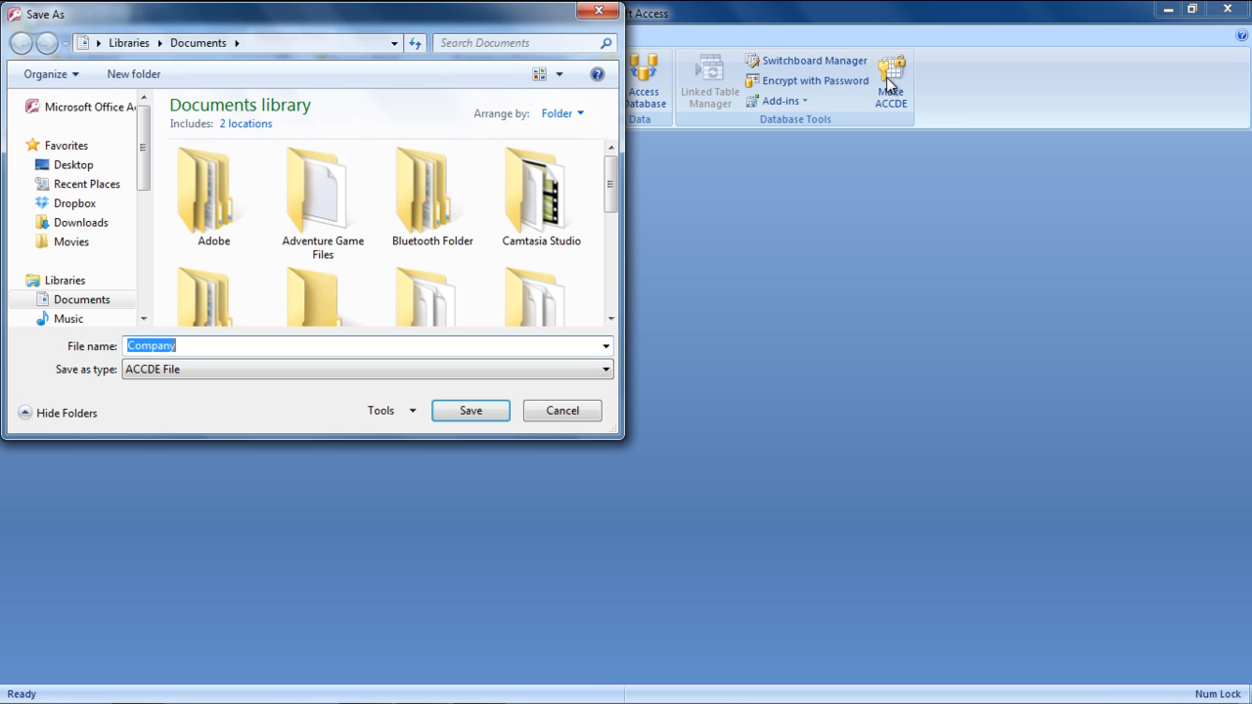
{"action": "left_click", "coordinate": [74, 164]}
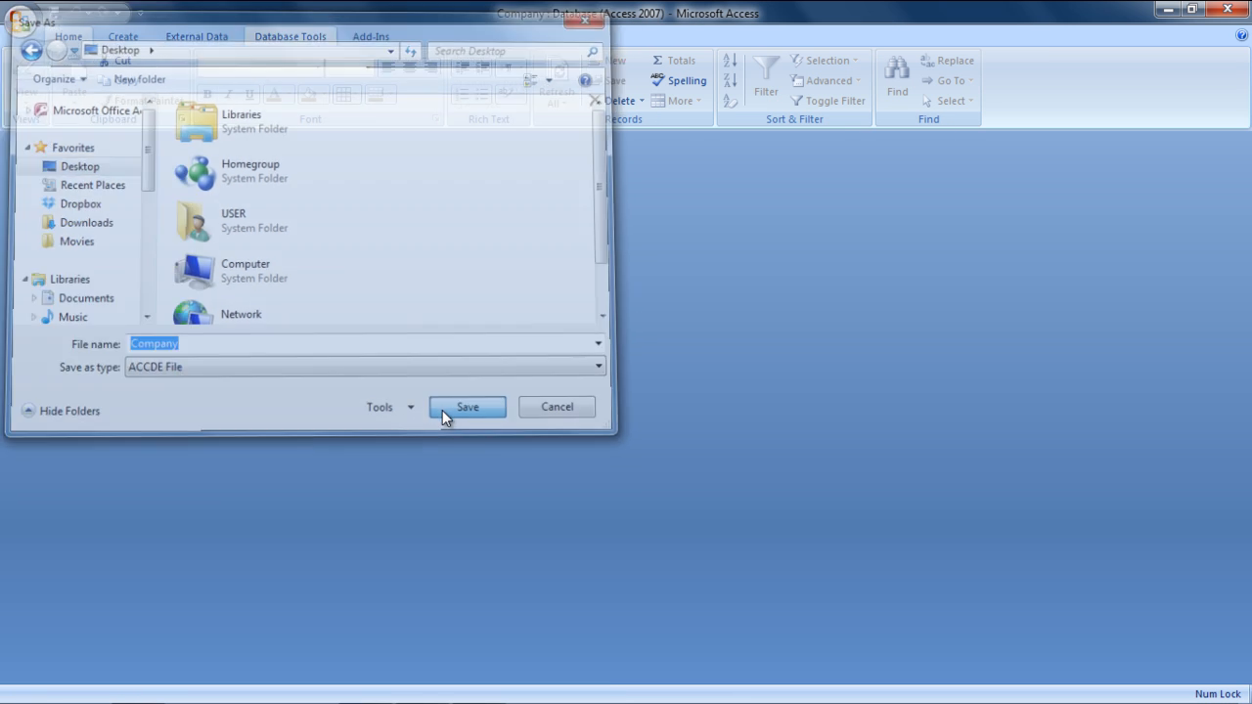
{"action": "left_click", "coordinate": [465, 407]}
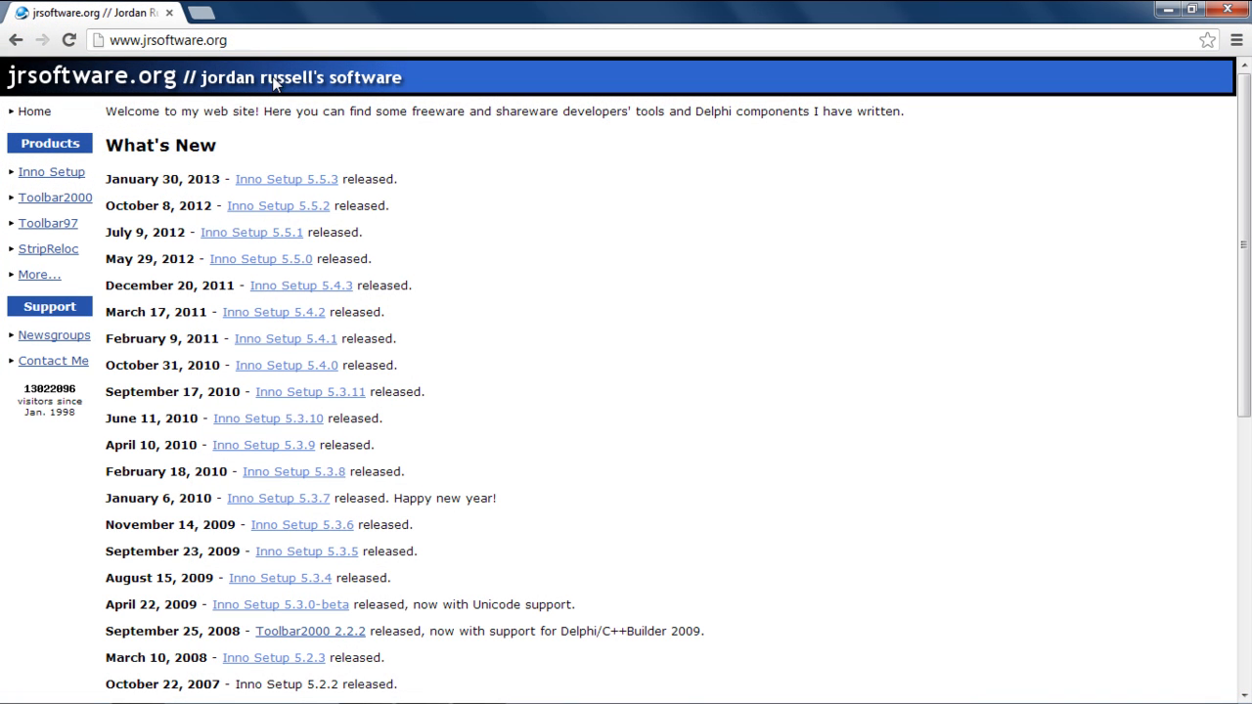
{"action": "mouse_move", "coordinate": [284, 199]}
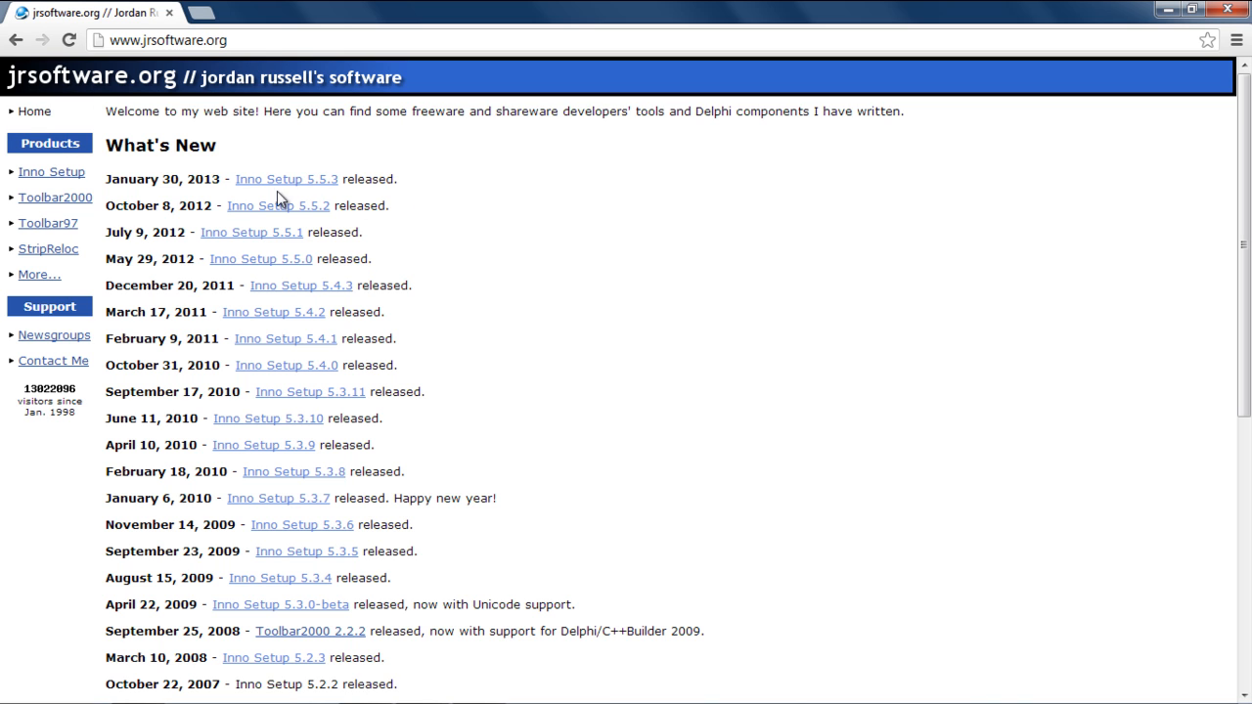
Download the Inno Setup 5.5.3 installer from jrsoftware.org, run it and finish installation.
{"action": "left_click", "coordinate": [286, 180]}
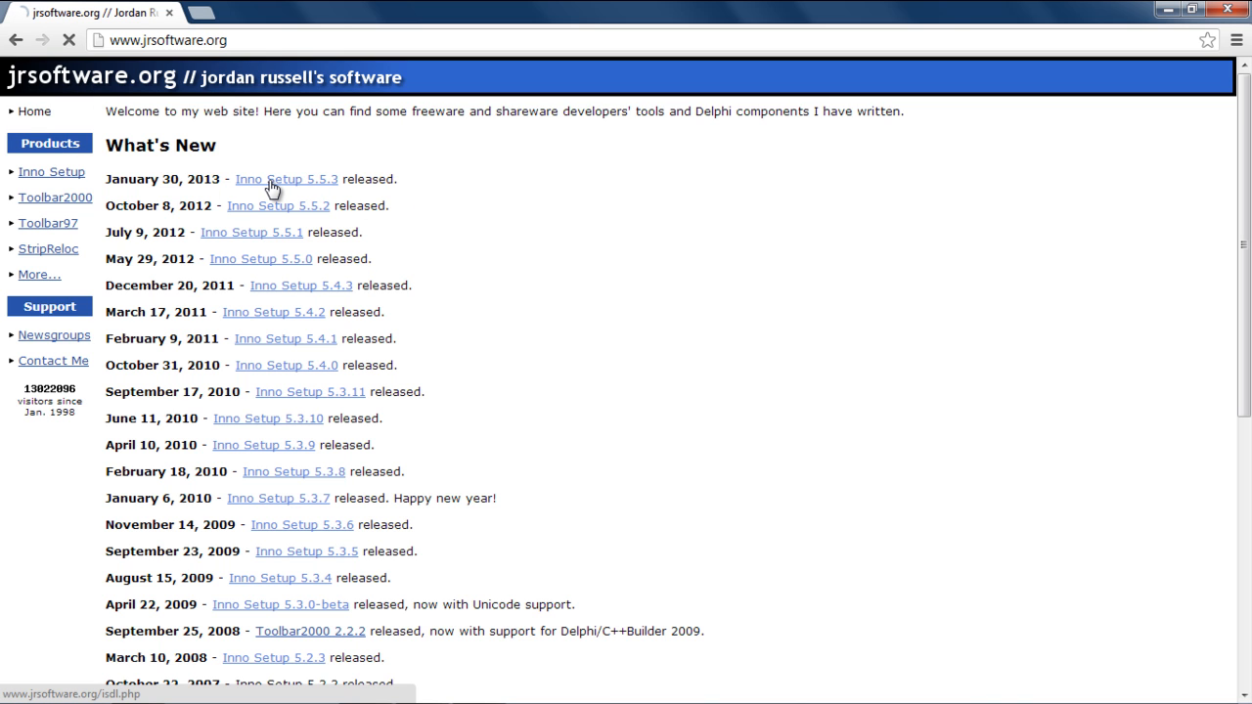
{"action": "left_click", "coordinate": [286, 179]}
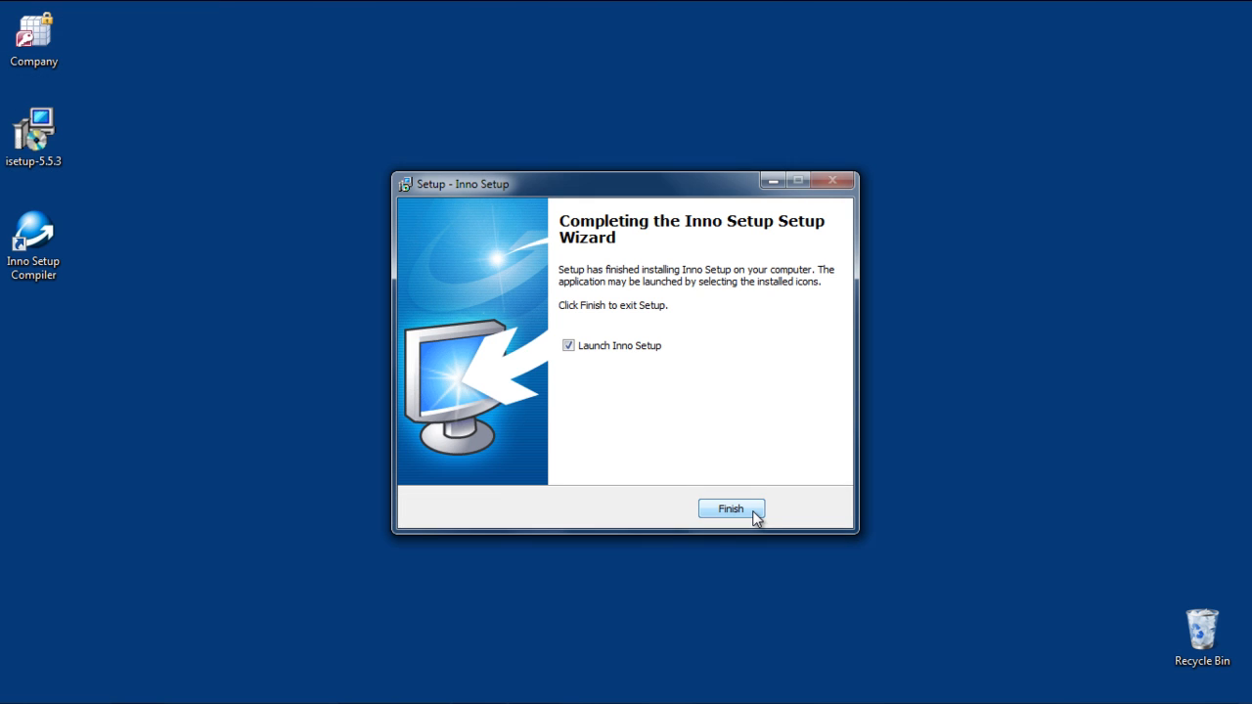
{"action": "left_click", "coordinate": [732, 509]}
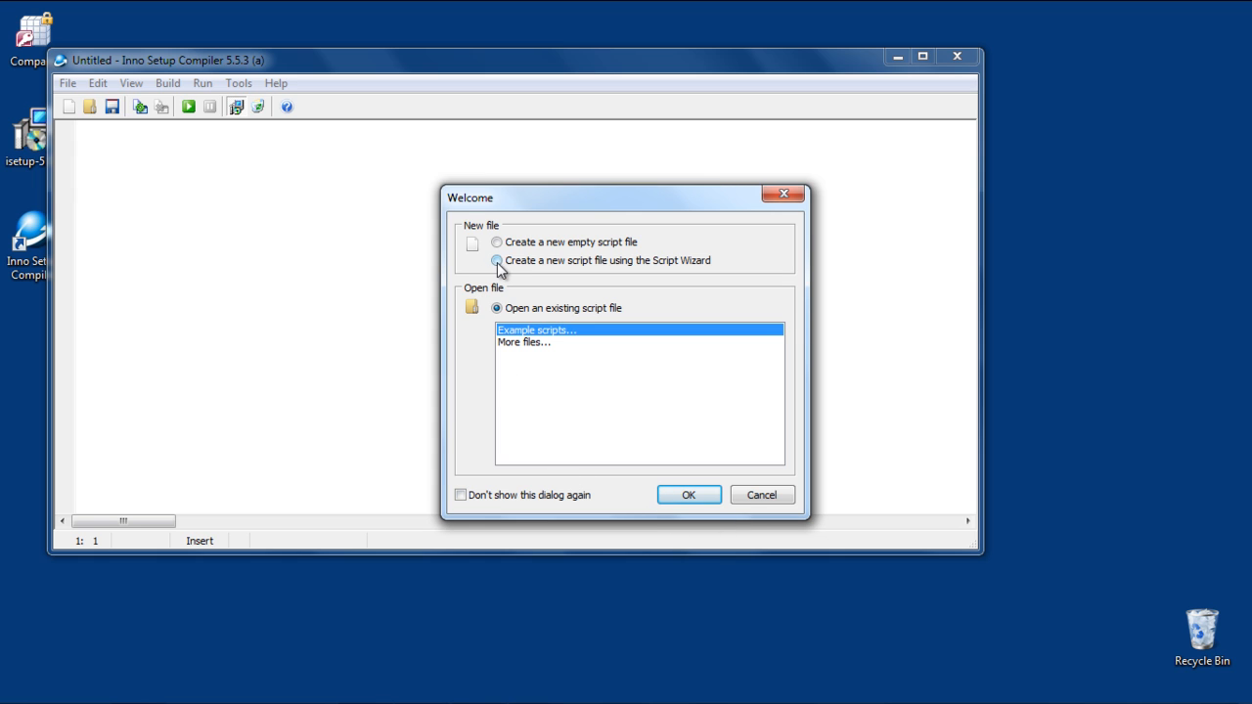
Start a new Script Wizard script named Company Database, version 1.0, and continue to the folder step.
{"action": "left_click", "coordinate": [497, 261]}
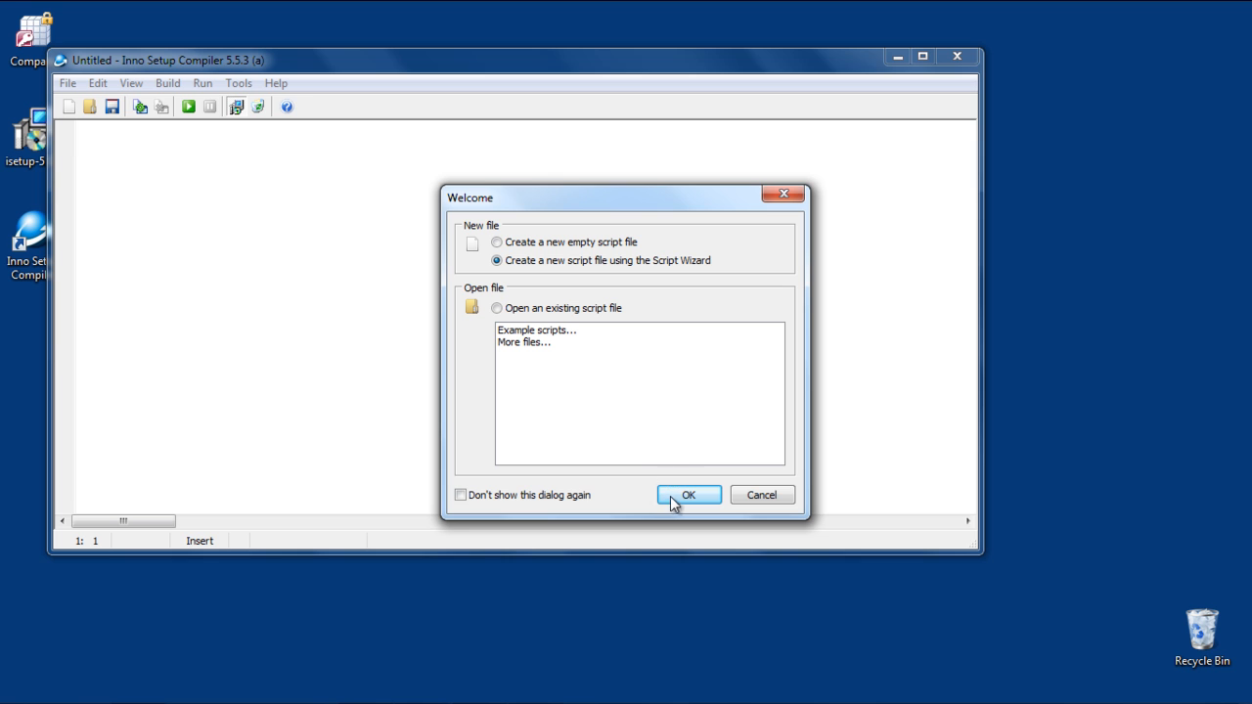
{"action": "left_click", "coordinate": [689, 493]}
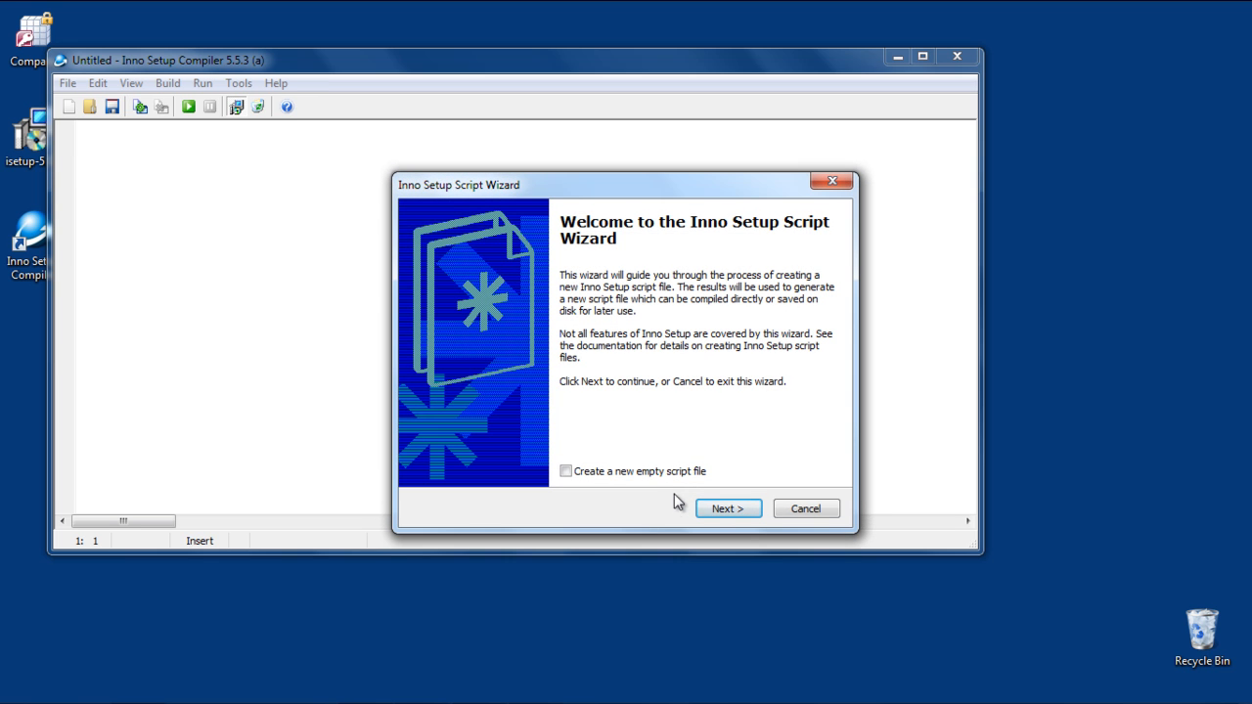
{"action": "left_click", "coordinate": [728, 509]}
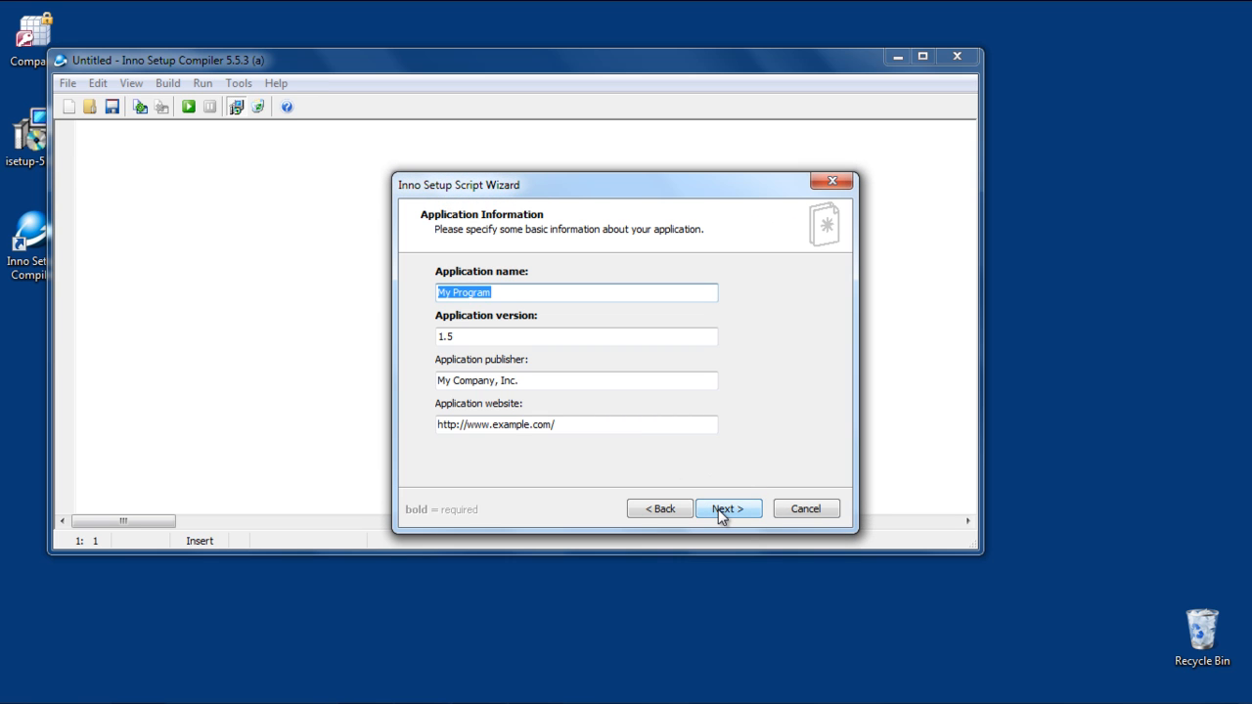
{"action": "type", "text": "Company Database"}
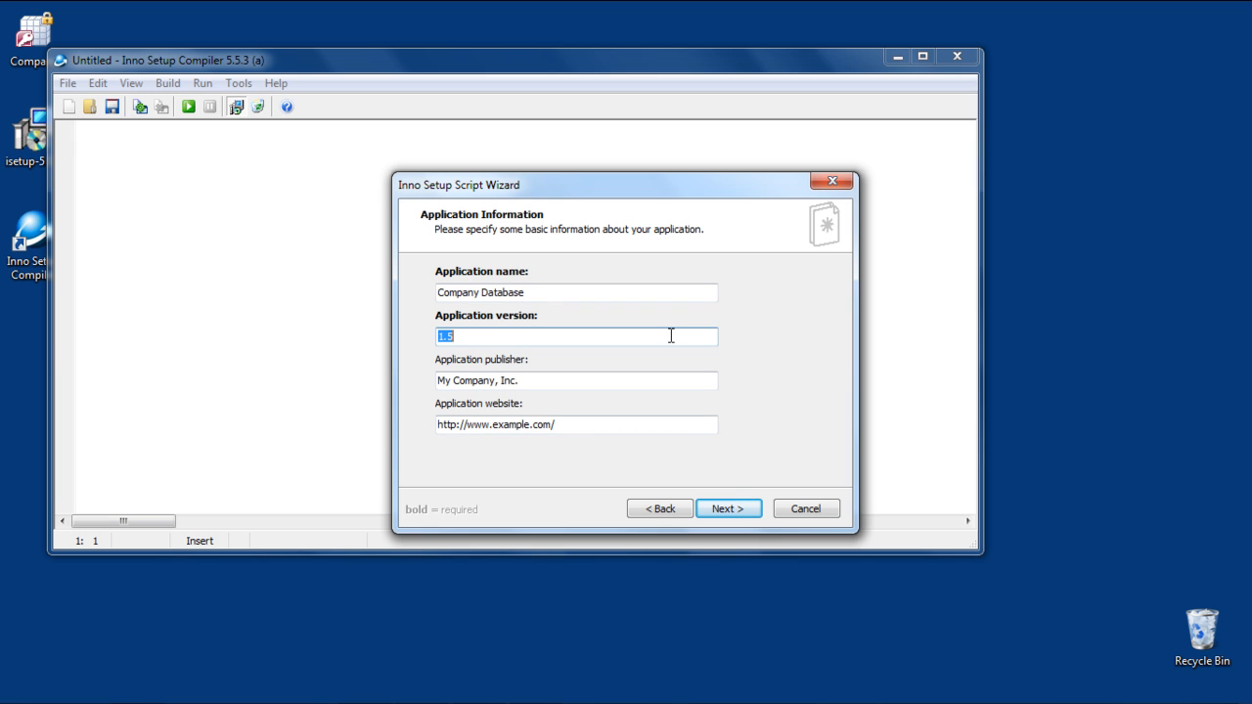
{"action": "type", "text": "1.0"}
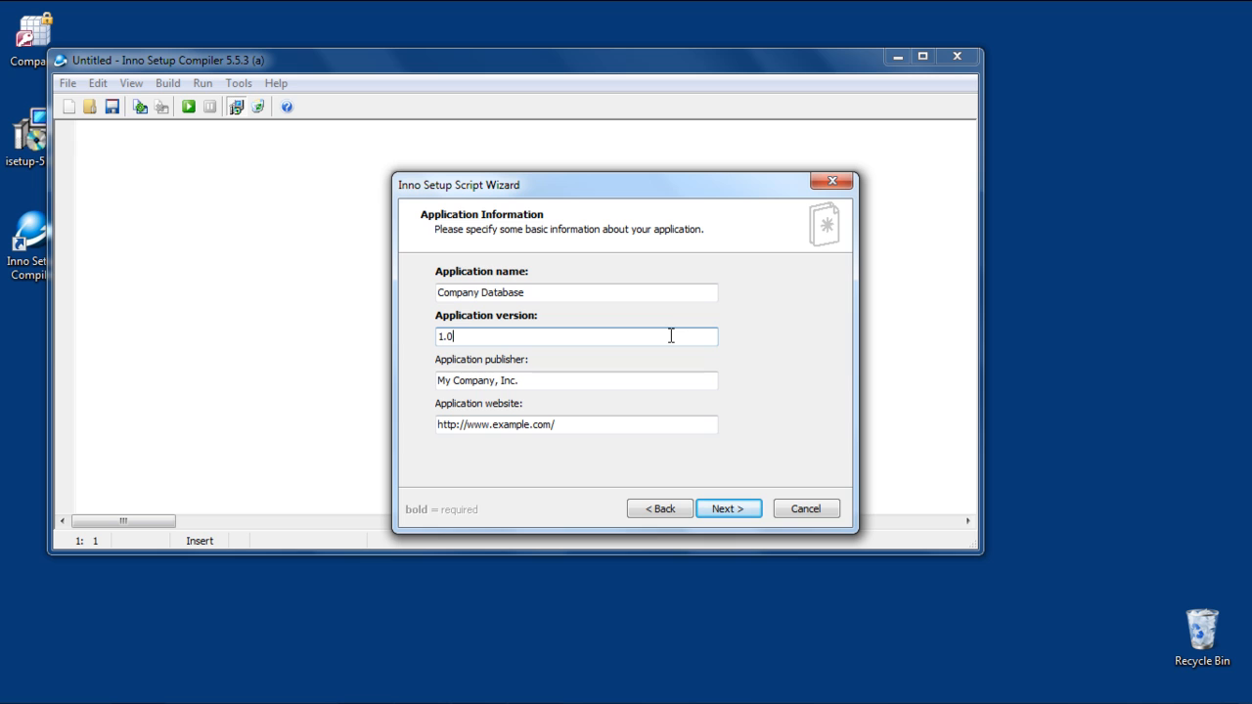
{"action": "left_click", "coordinate": [728, 509]}
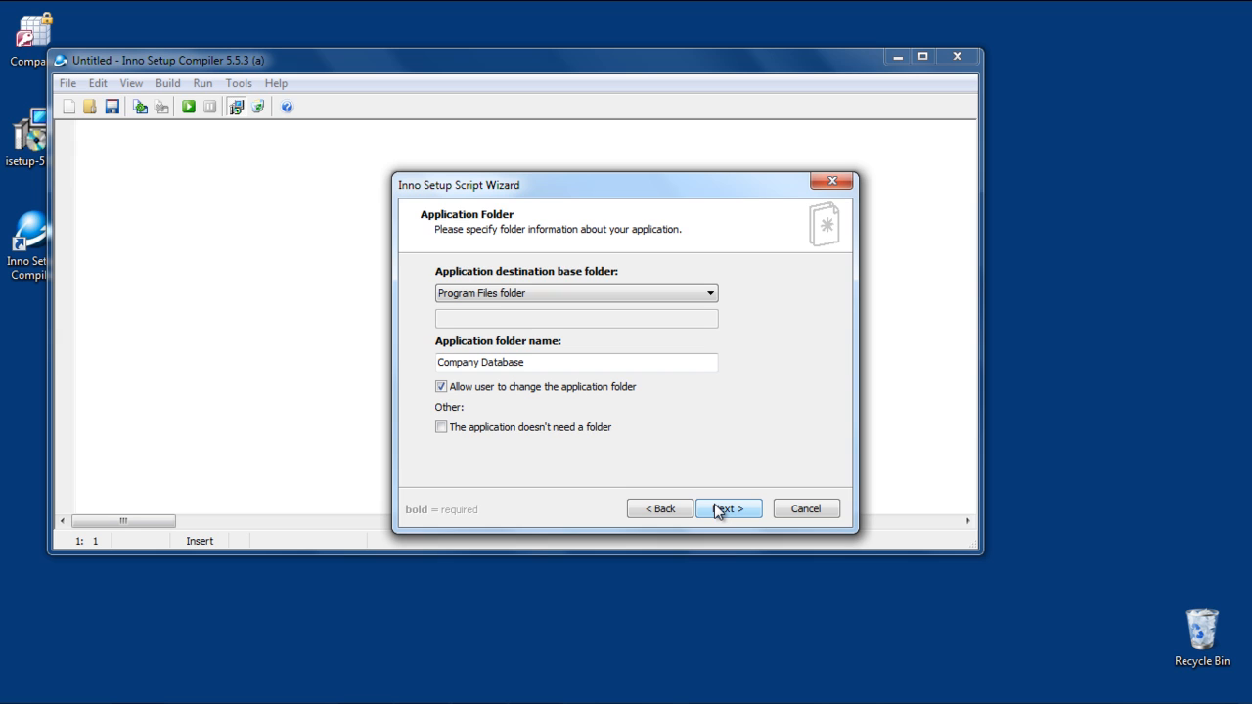
Keep the default folder, mark no main executable, and add Company.accde from the desktop as an application file.
{"action": "left_click", "coordinate": [727, 509]}
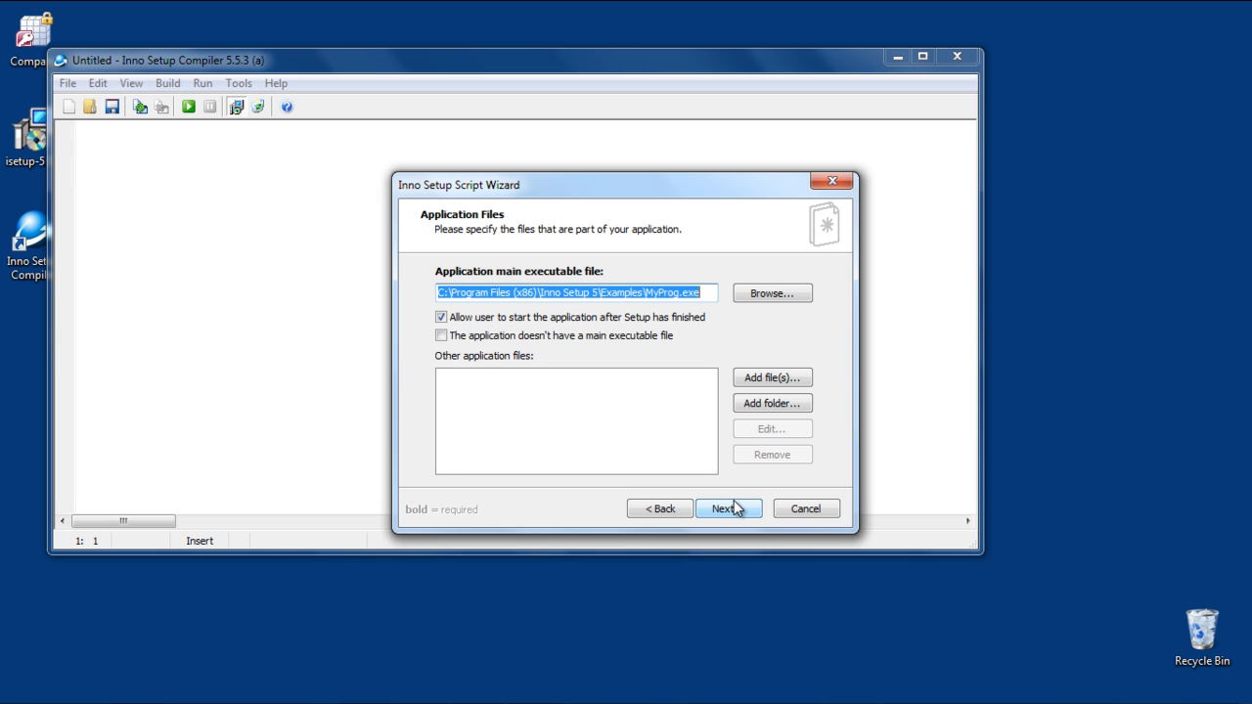
{"action": "mouse_move", "coordinate": [673, 399]}
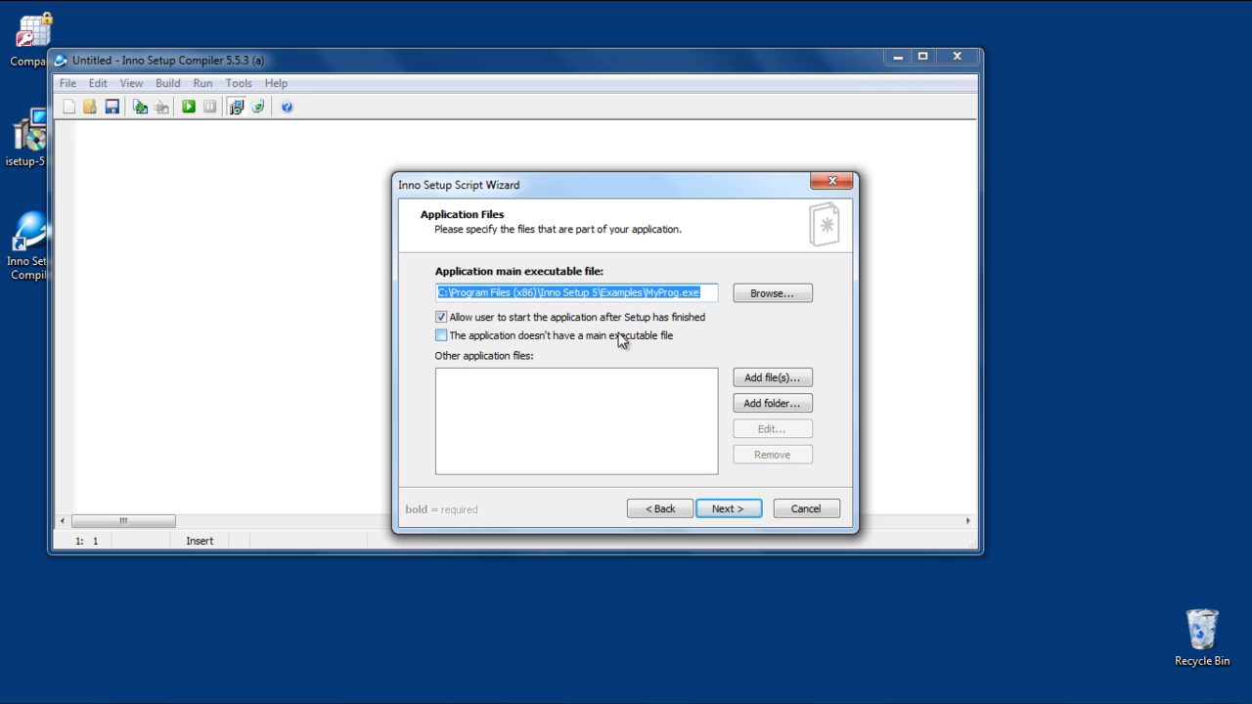
{"action": "left_click", "coordinate": [442, 336]}
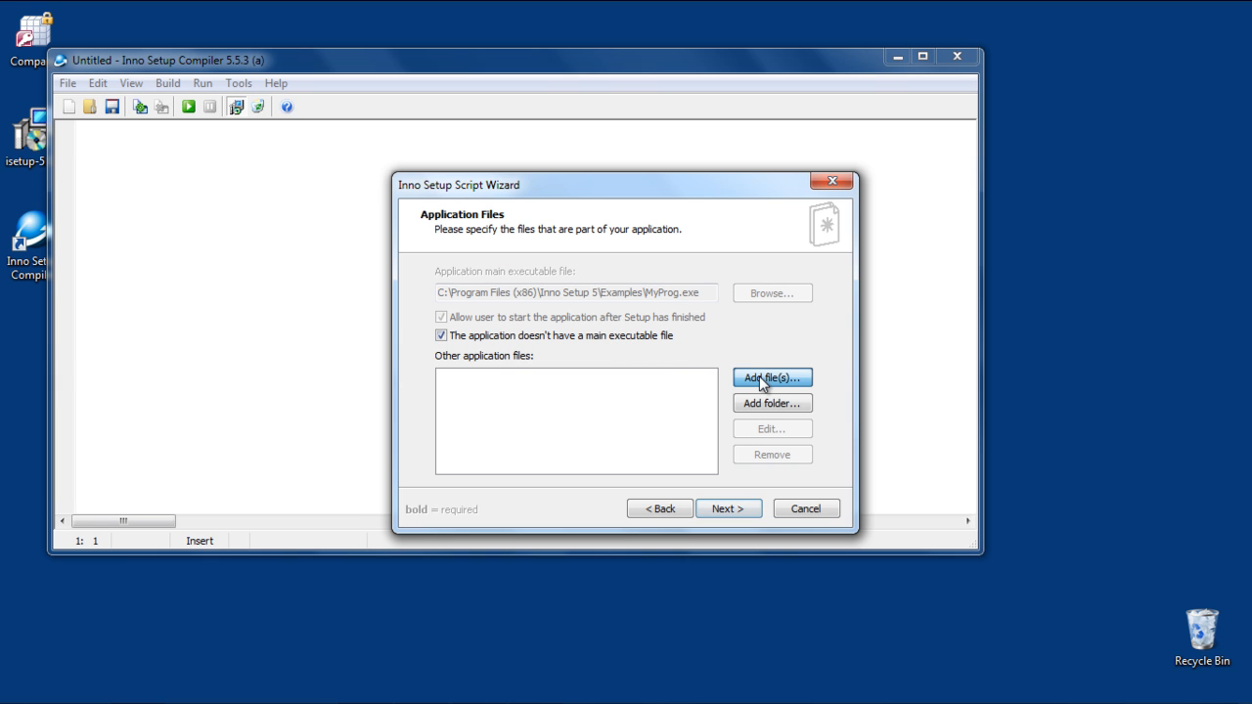
{"action": "left_click", "coordinate": [771, 379]}
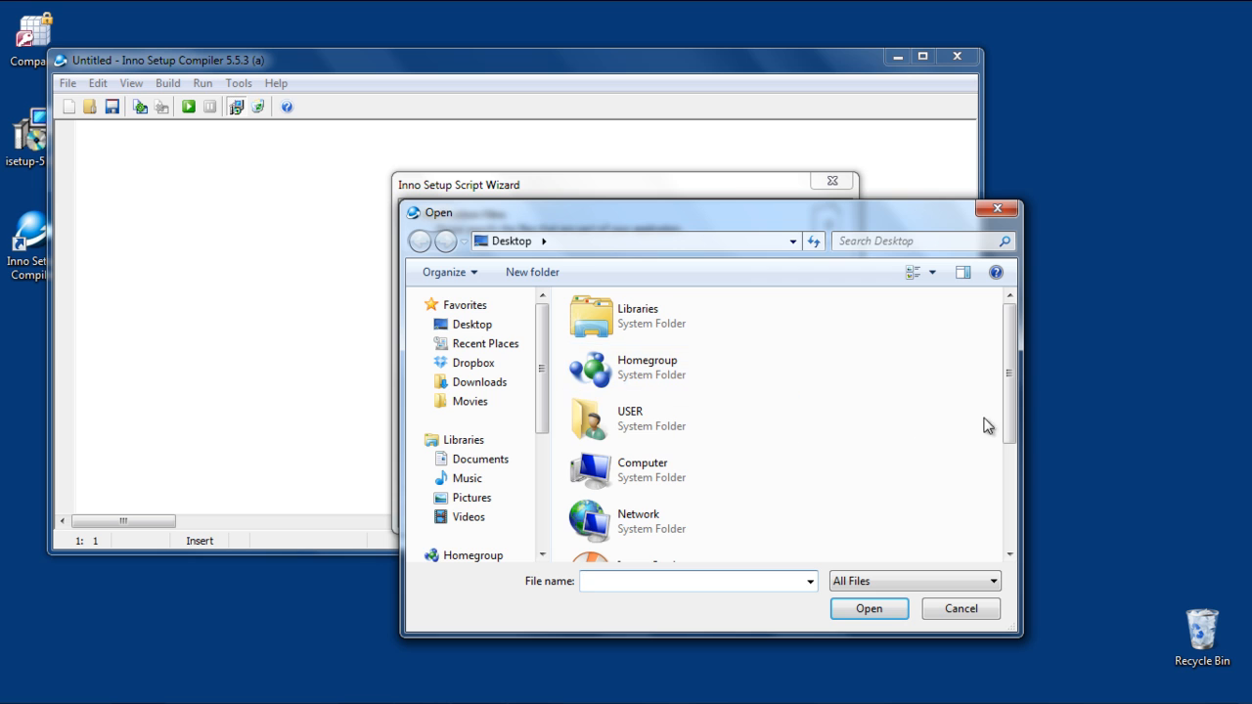
{"action": "scroll", "scroll_direction": "down", "scroll_amount": 3}
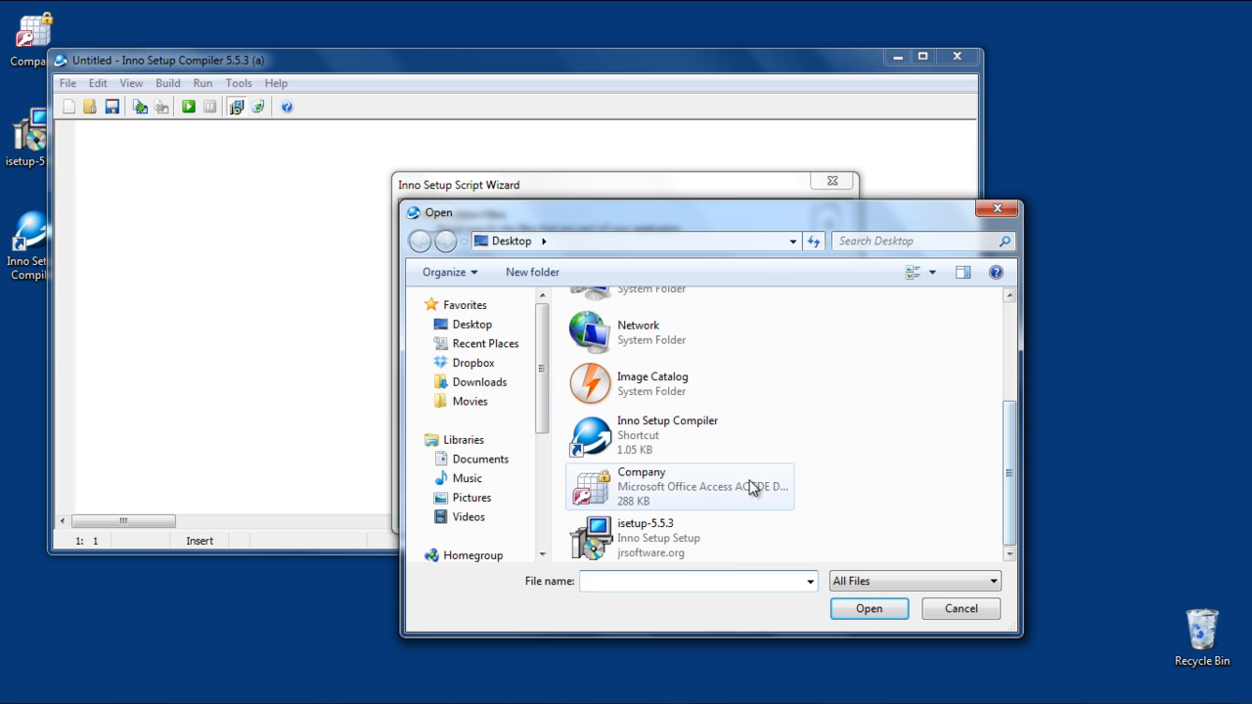
{"action": "left_click", "coordinate": [868, 608]}
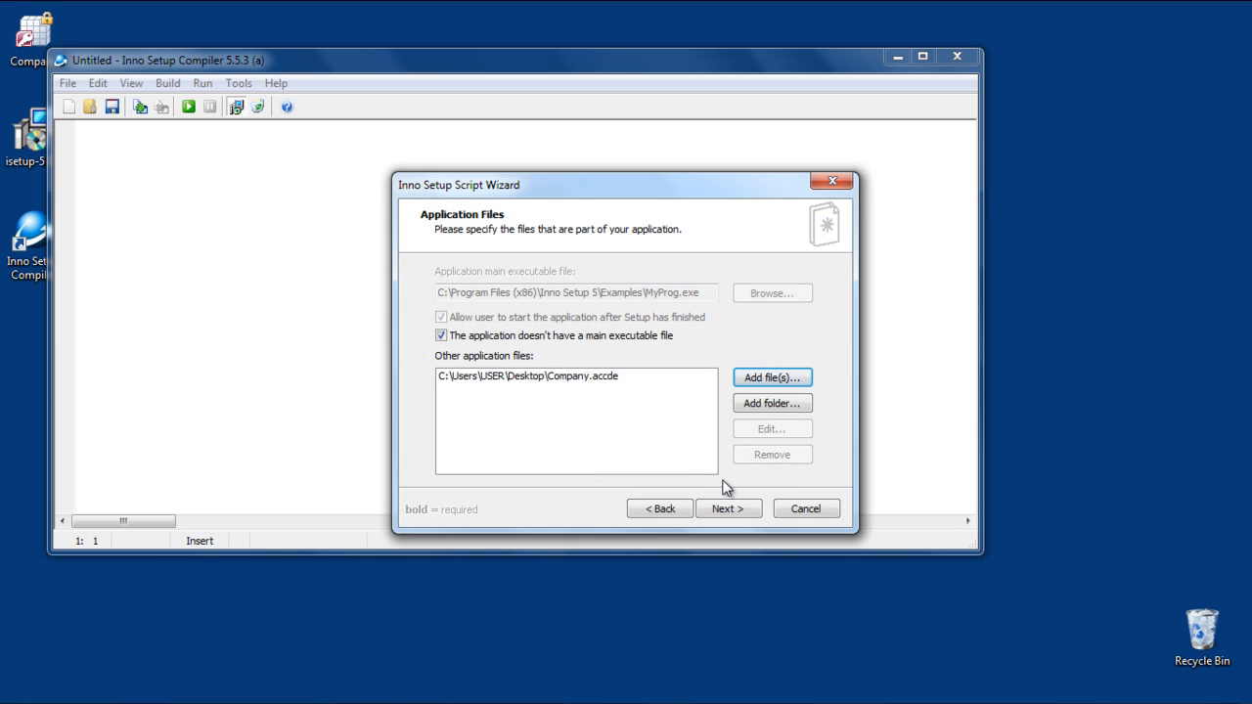
Accept defaults for application files, Start Menu icons, documentation, English language and compiler settings.
{"action": "left_click", "coordinate": [728, 509]}
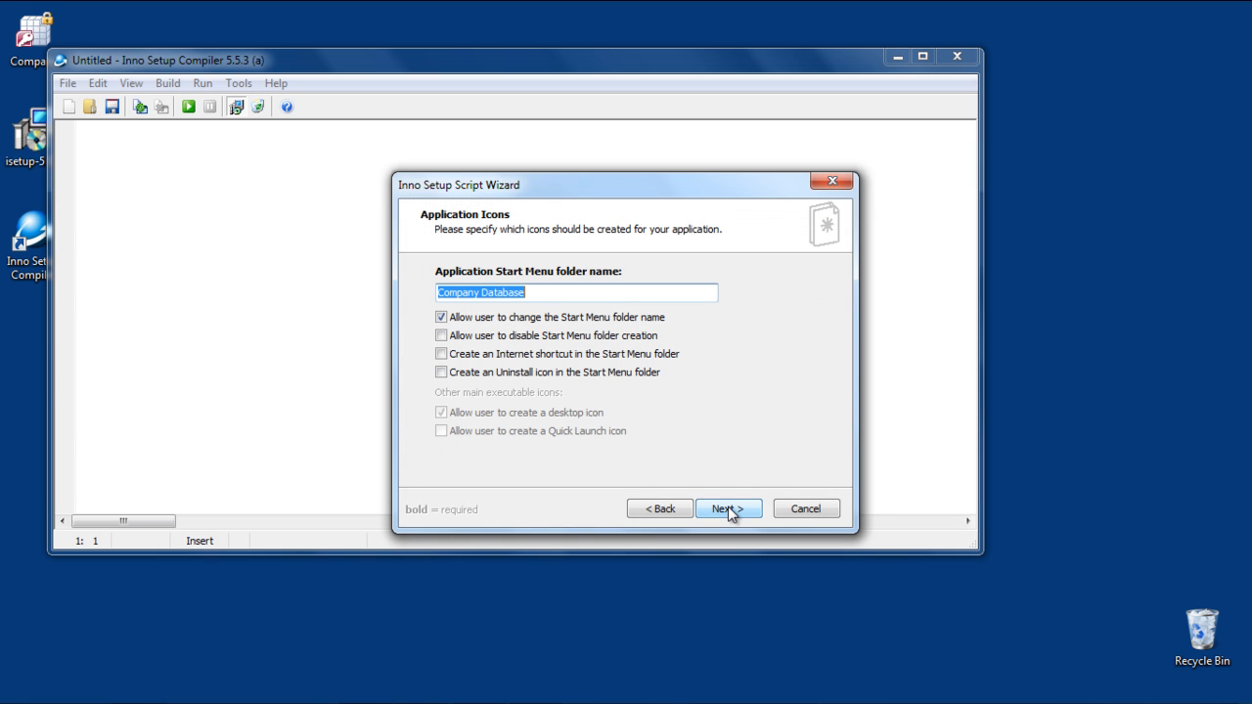
{"action": "left_click", "coordinate": [727, 509]}
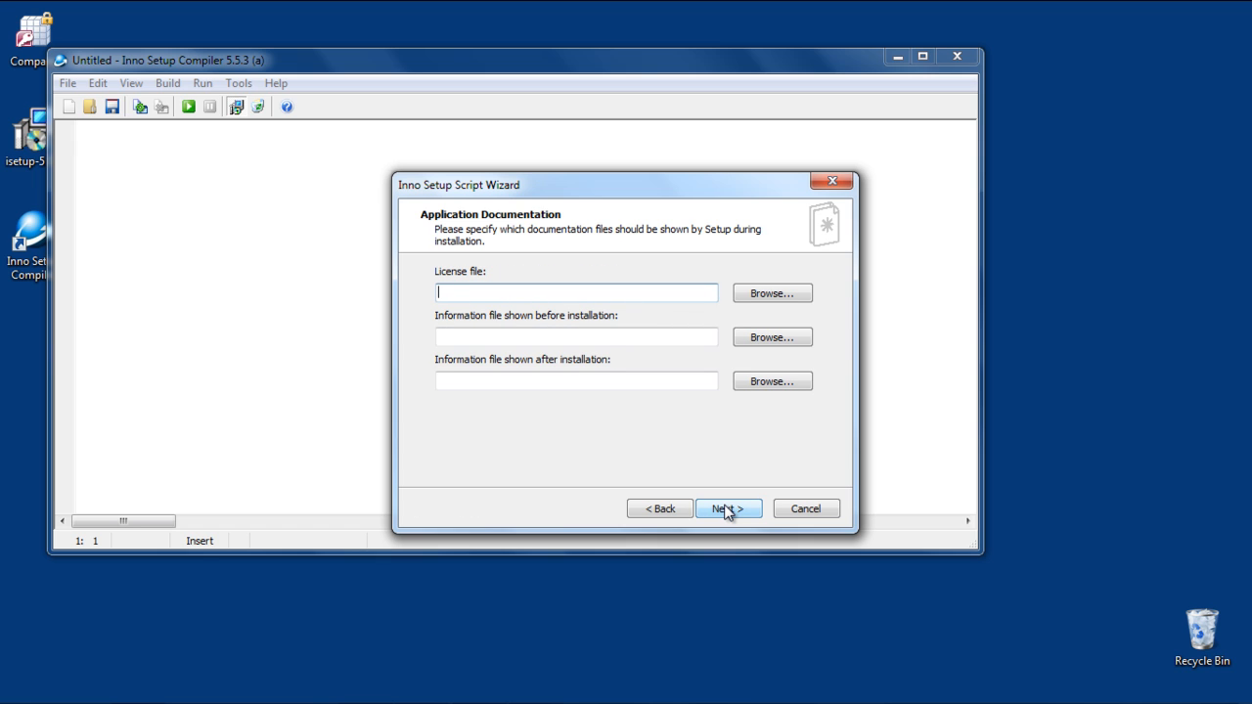
{"action": "left_click", "coordinate": [728, 509]}
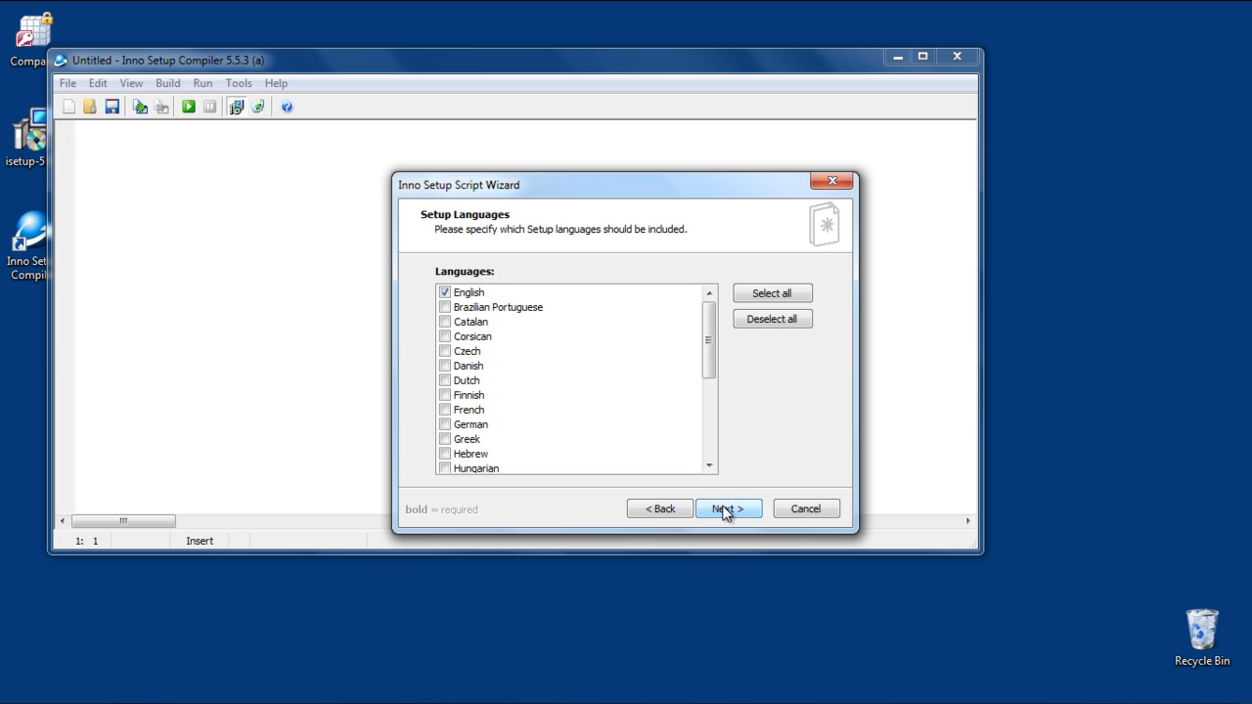
{"action": "left_click", "coordinate": [728, 509]}
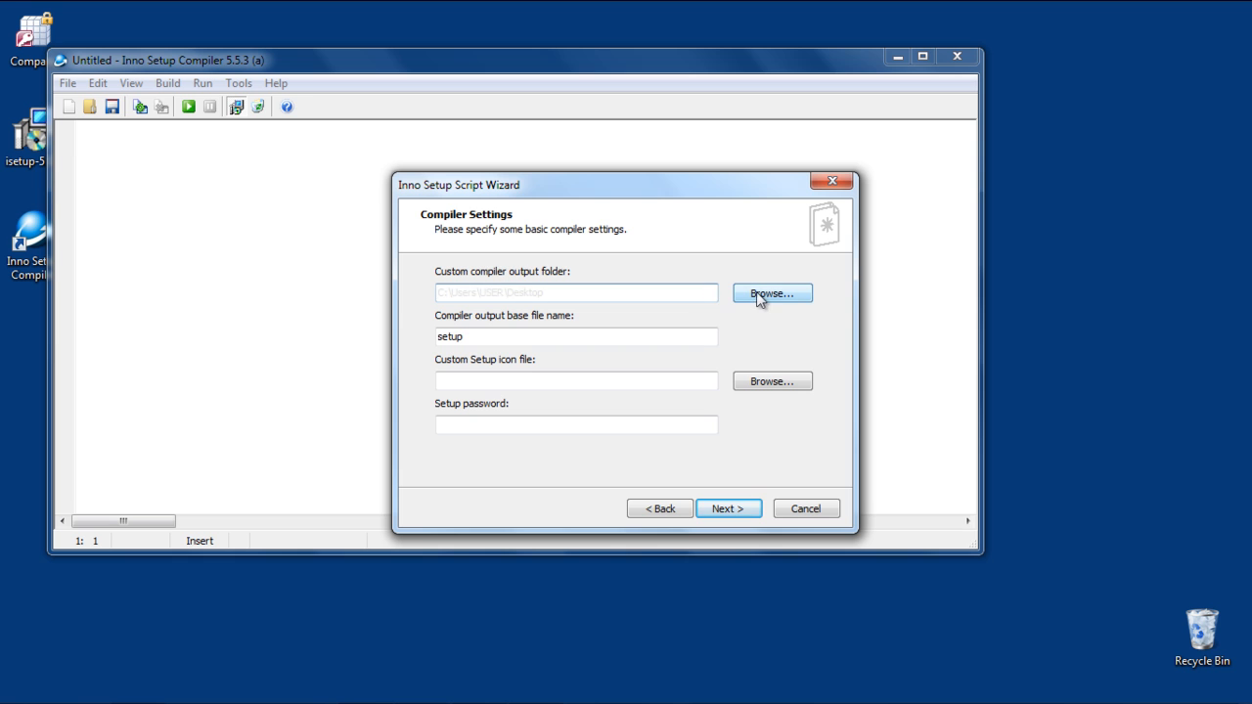
{"action": "left_click", "coordinate": [728, 508]}
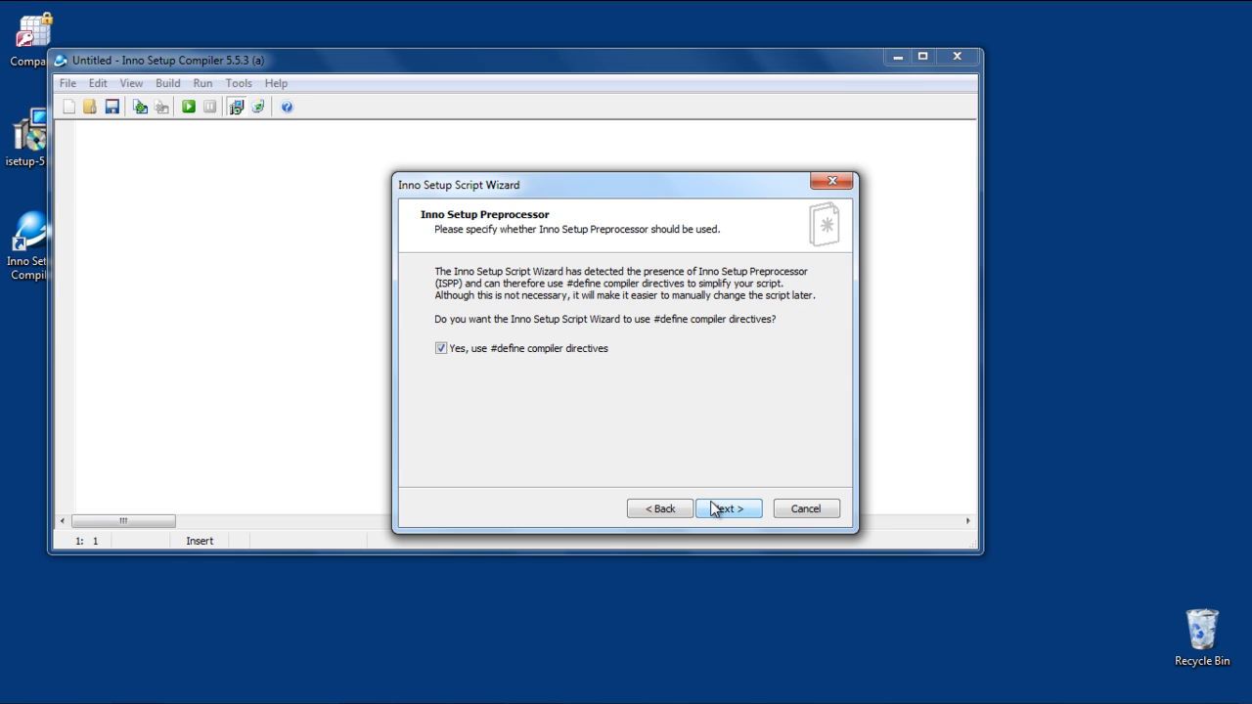
Finish the wizard, compile the generated script now, and skip saving it first.
{"action": "left_click", "coordinate": [728, 509]}
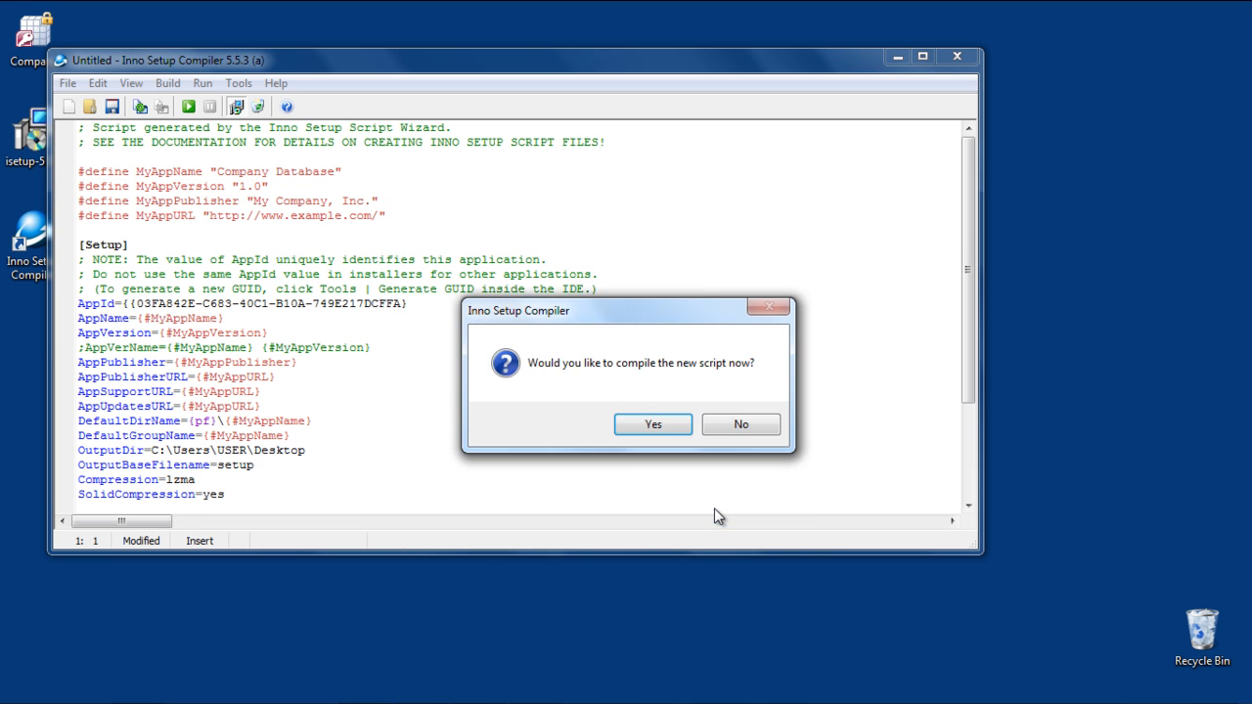
{"action": "mouse_move", "coordinate": [653, 422]}
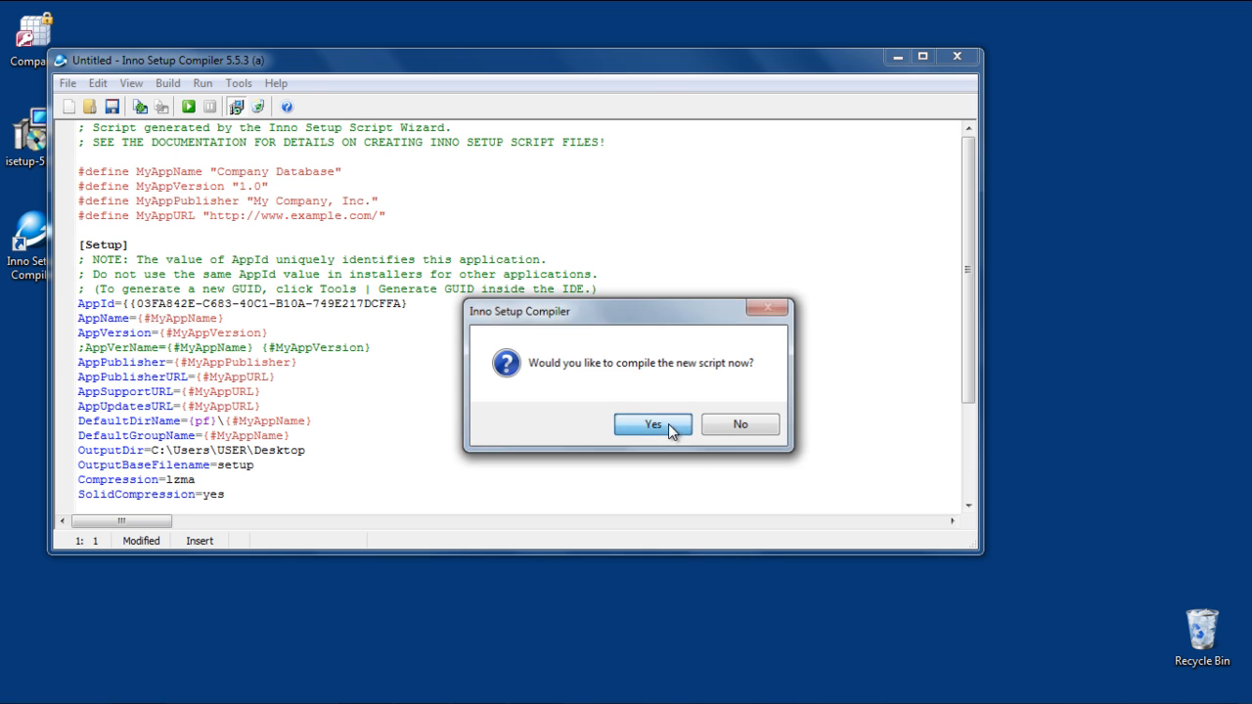
{"action": "left_click", "coordinate": [653, 422]}
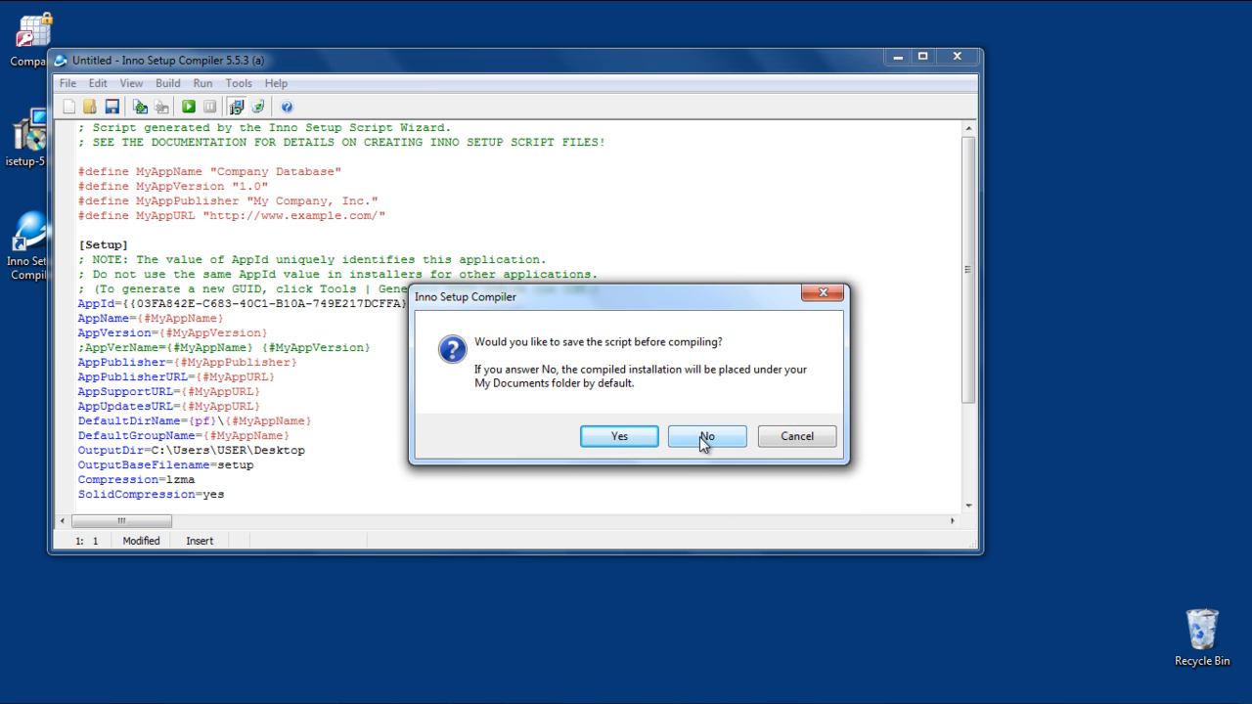
{"action": "left_click", "coordinate": [707, 436]}
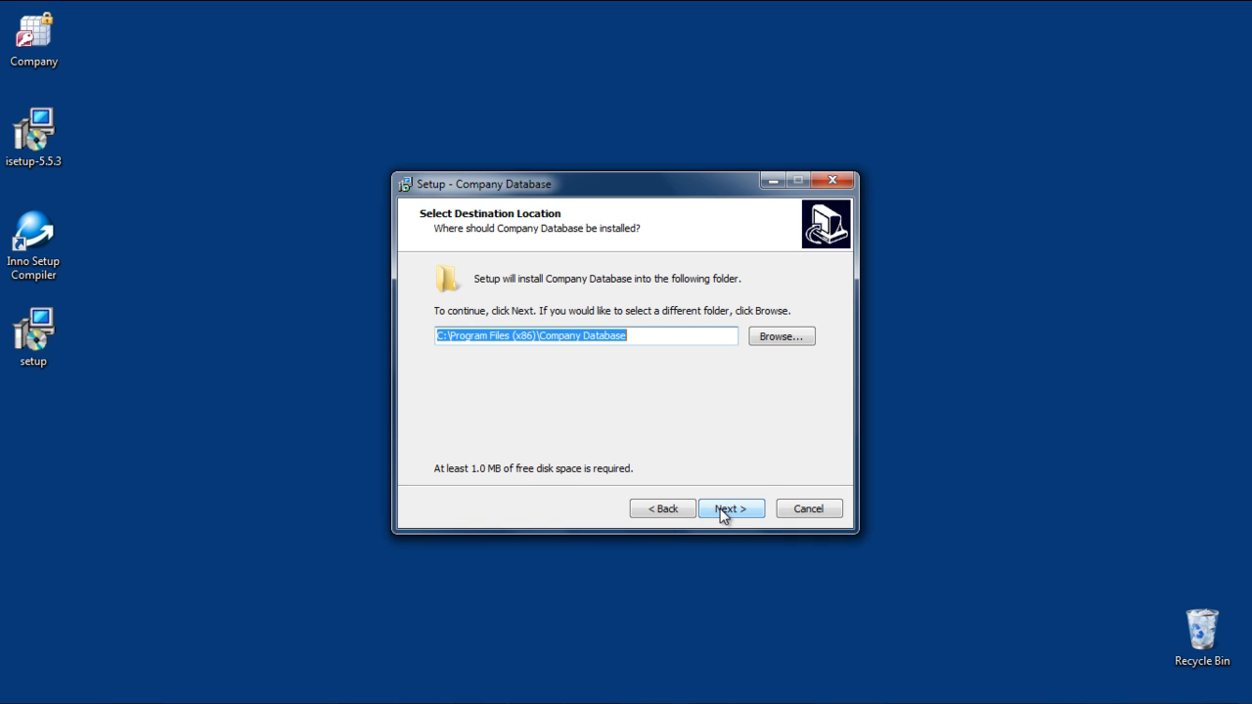
Install Company Database into the default Program Files folder and close the finished setup.
{"action": "left_click", "coordinate": [729, 509]}
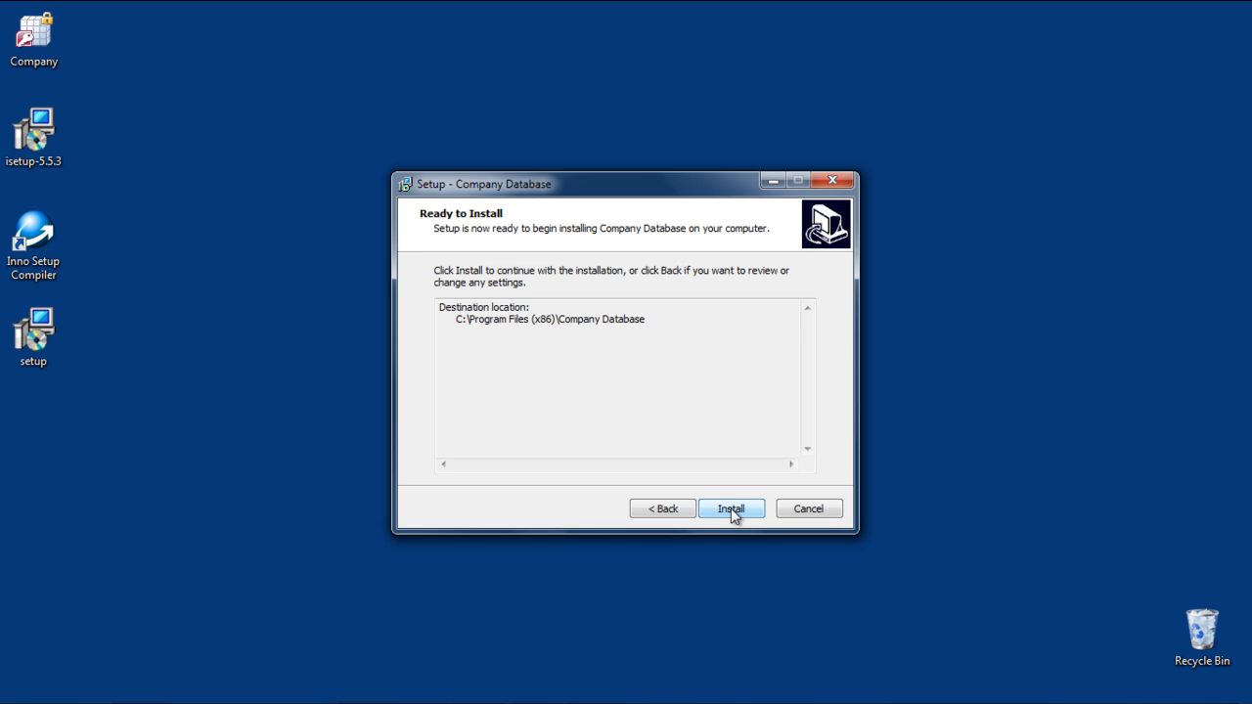
{"action": "left_click", "coordinate": [732, 509]}
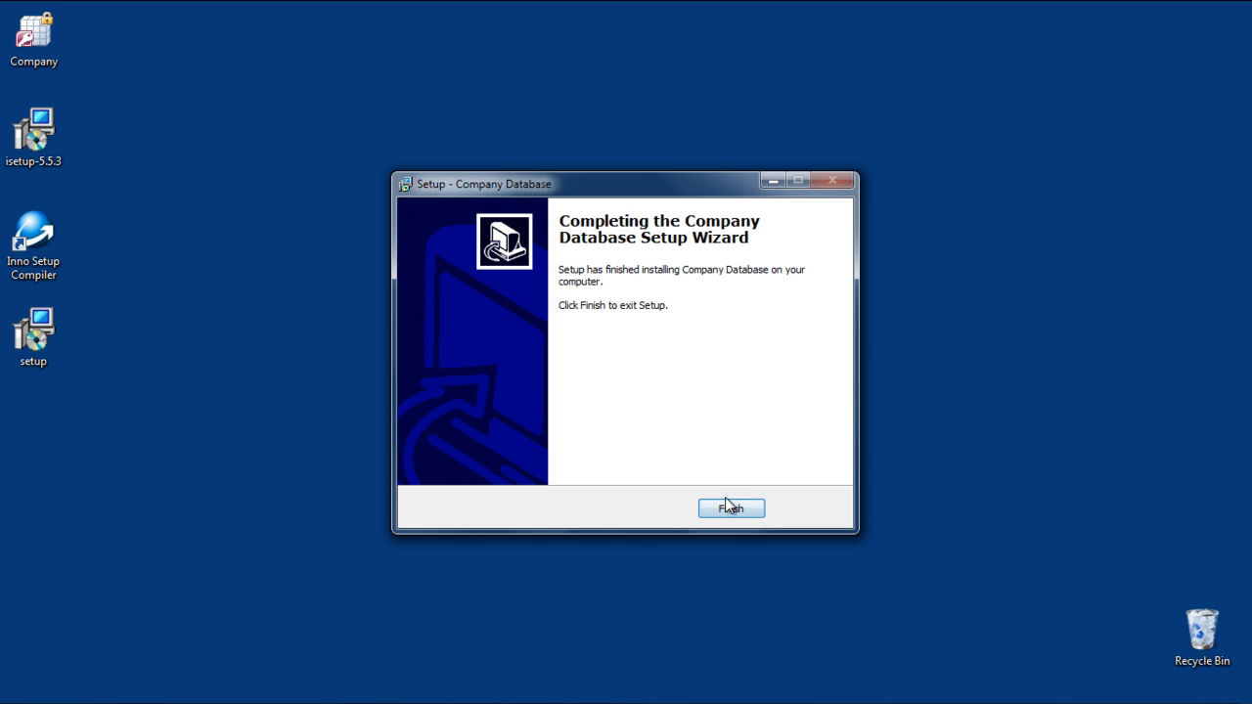
{"action": "left_click", "coordinate": [732, 509]}
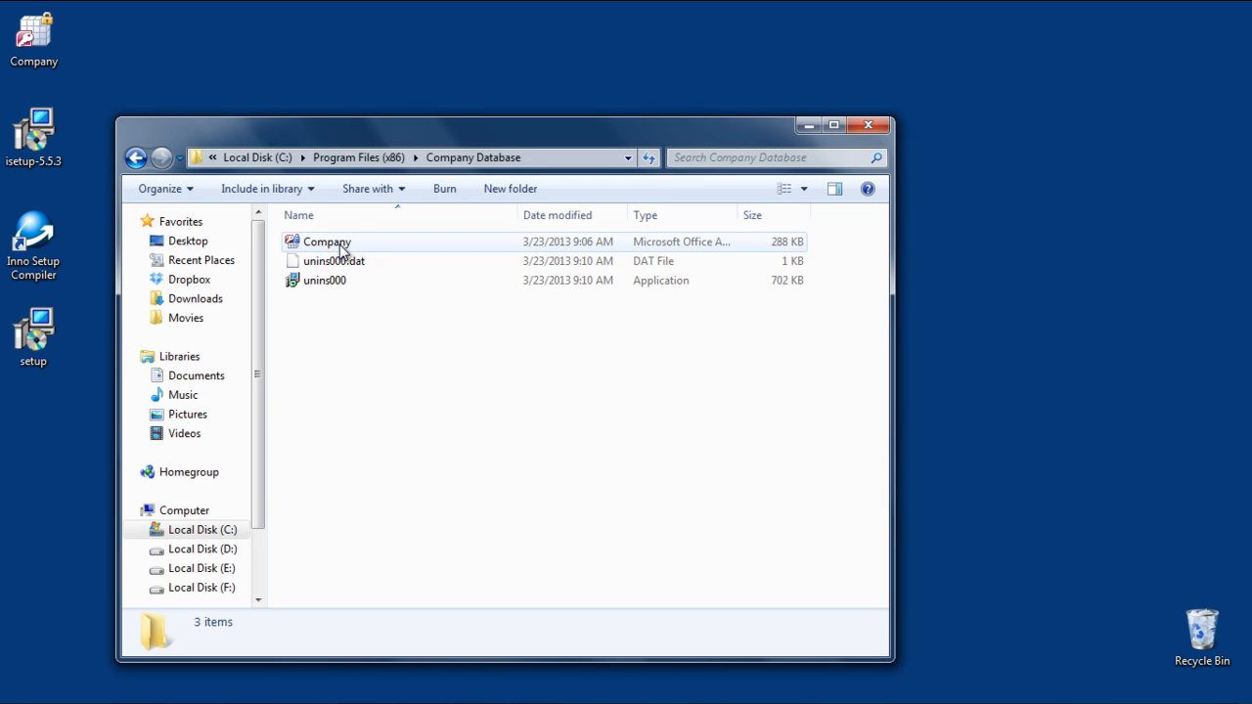
Open the installed Company database read-only and view the Employee table's records.
{"action": "double_click", "coordinate": [325, 243]}
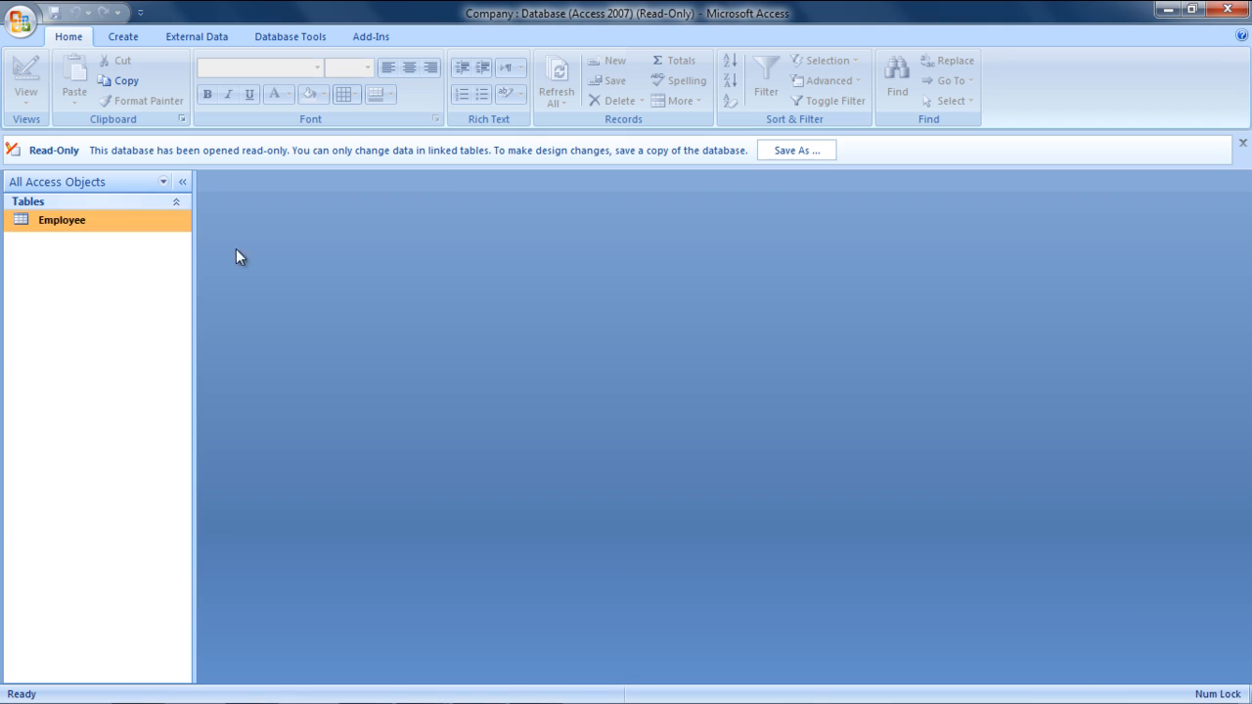
{"action": "double_click", "coordinate": [63, 220]}
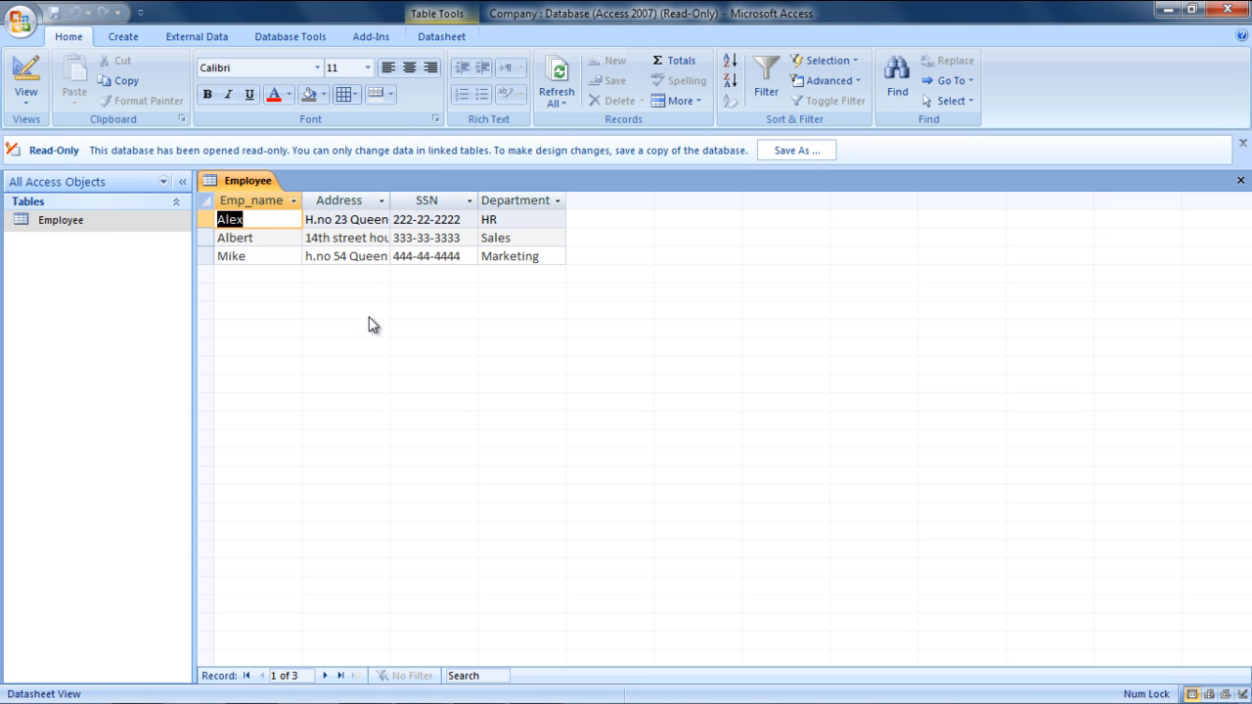
{"action": "mouse_move", "coordinate": [379, 321]}
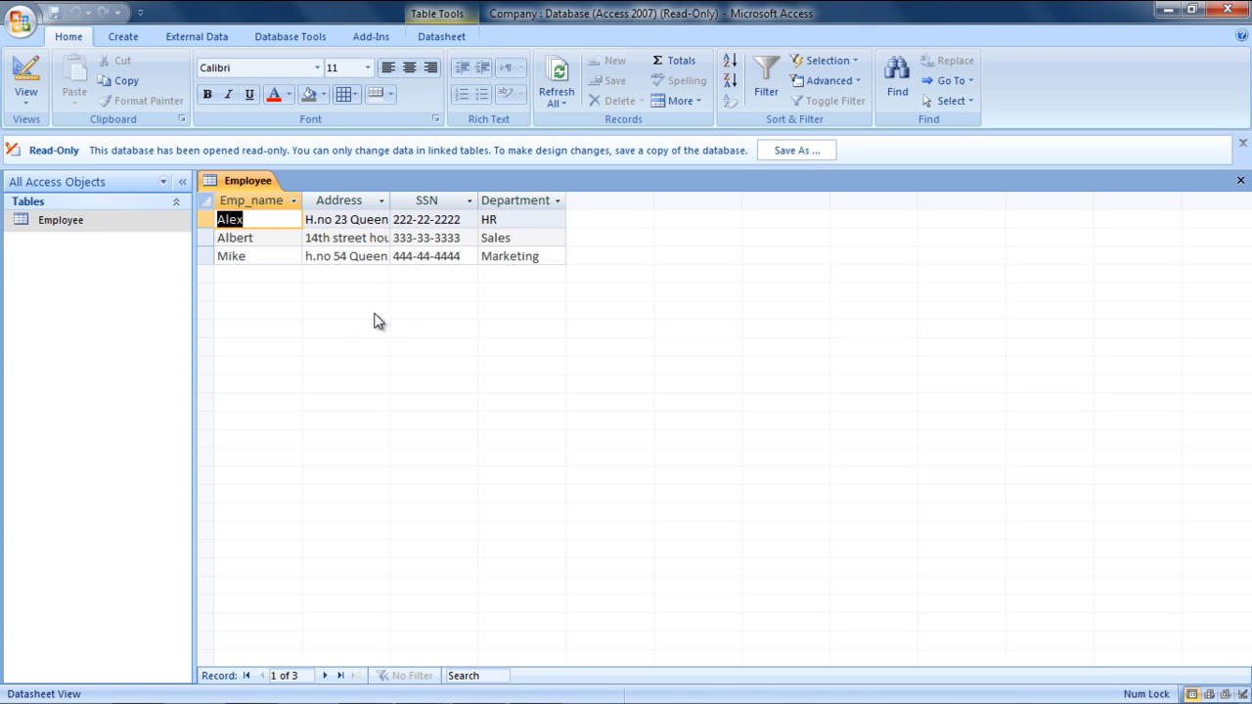